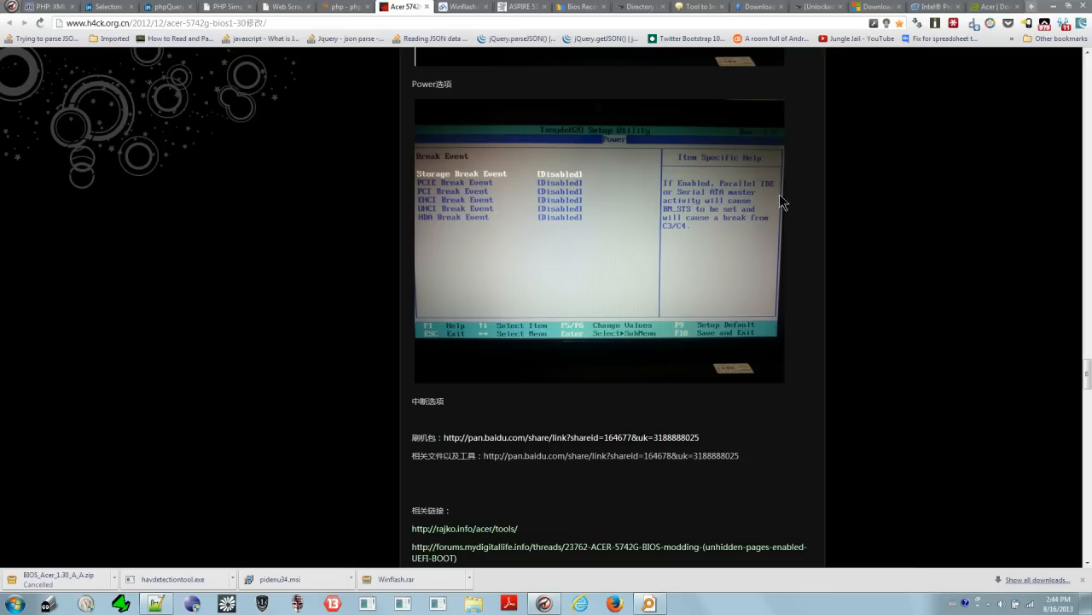
{"action": "mouse_move", "coordinate": [1077, 362]}
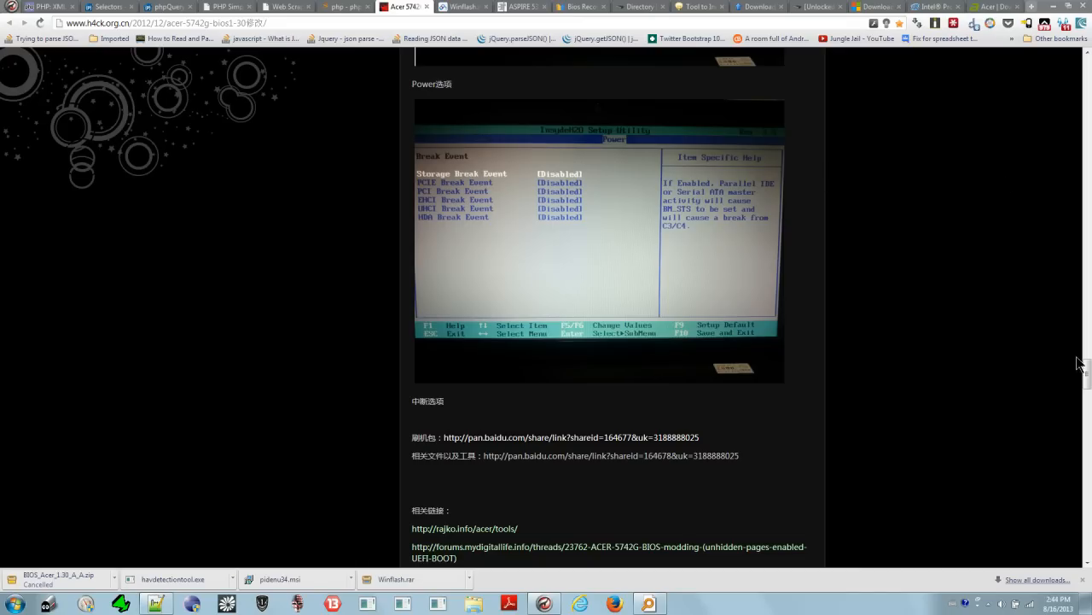
{"action": "mouse_move", "coordinate": [1088, 377]}
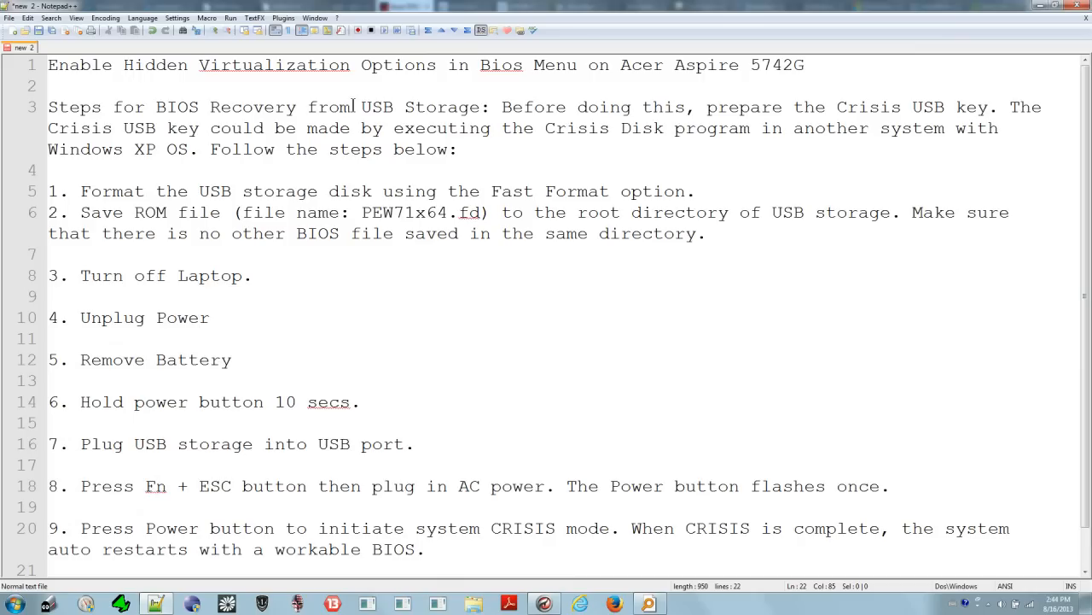
Jump back to the top of the BIOS recovery notes in Notepad++.
{"action": "key", "text": "ctrl+a"}
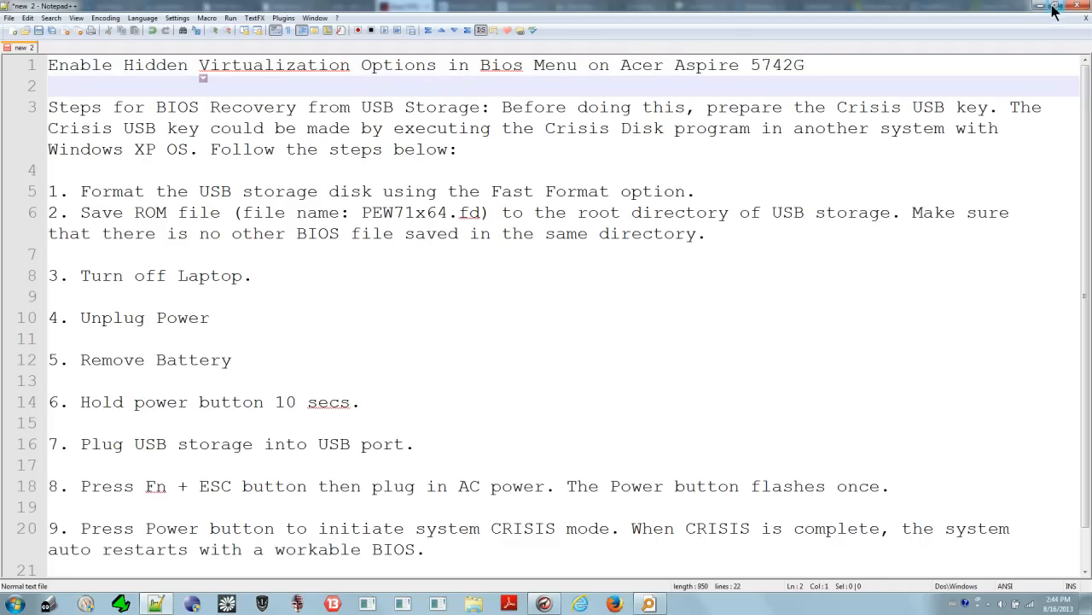
{"action": "mouse_move", "coordinate": [1043, 12]}
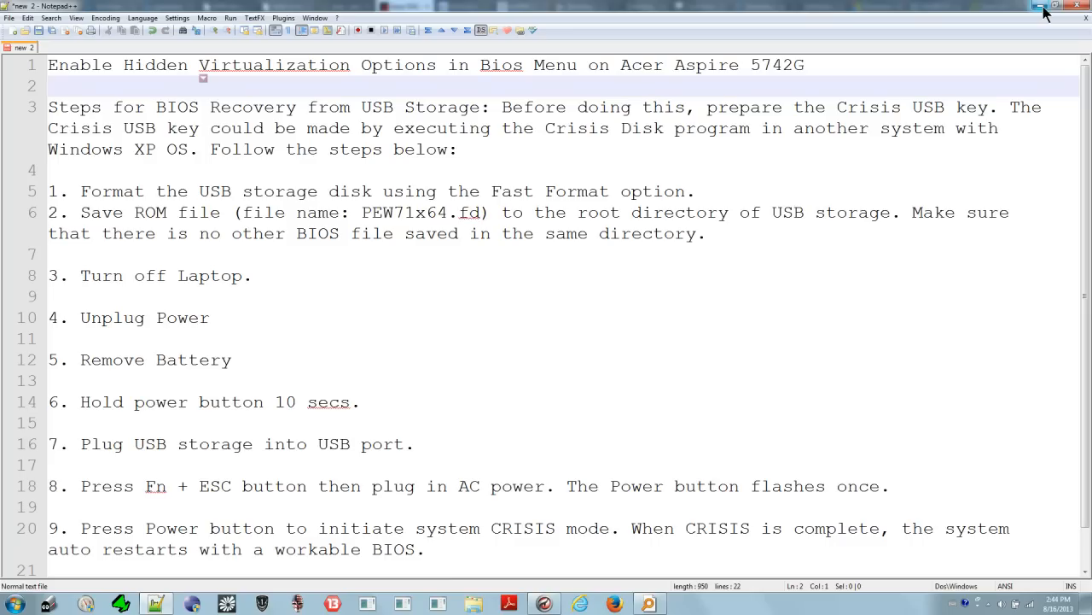
{"action": "mouse_move", "coordinate": [1045, 11]}
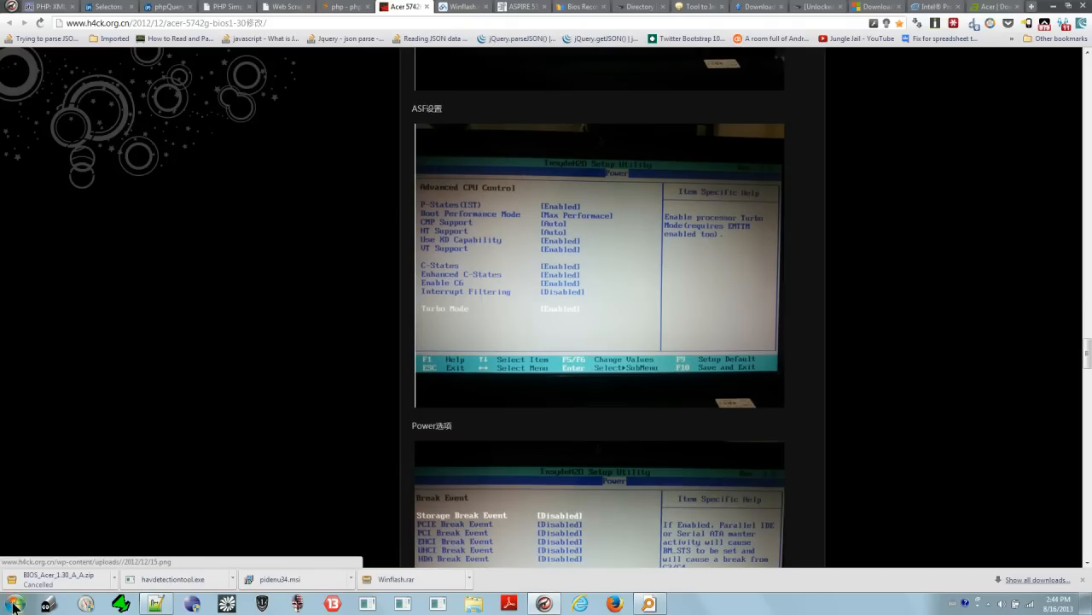
Launch the Intel Processor Identification Utility via Start search 'intel', accept its license and view CPU Technologies.
{"action": "left_click", "coordinate": [10, 599]}
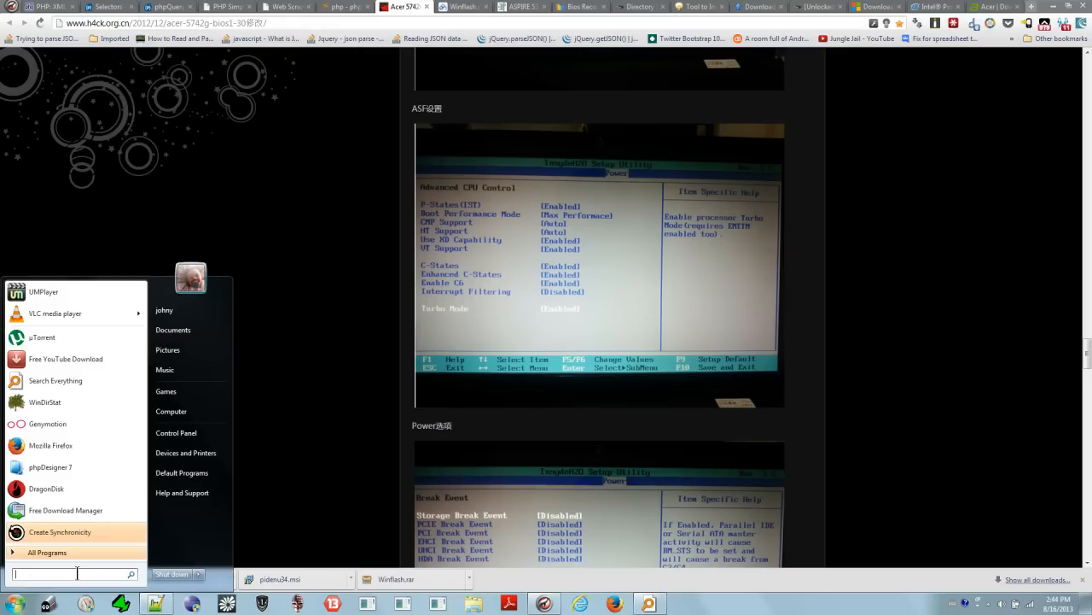
{"action": "type", "text": "intel"}
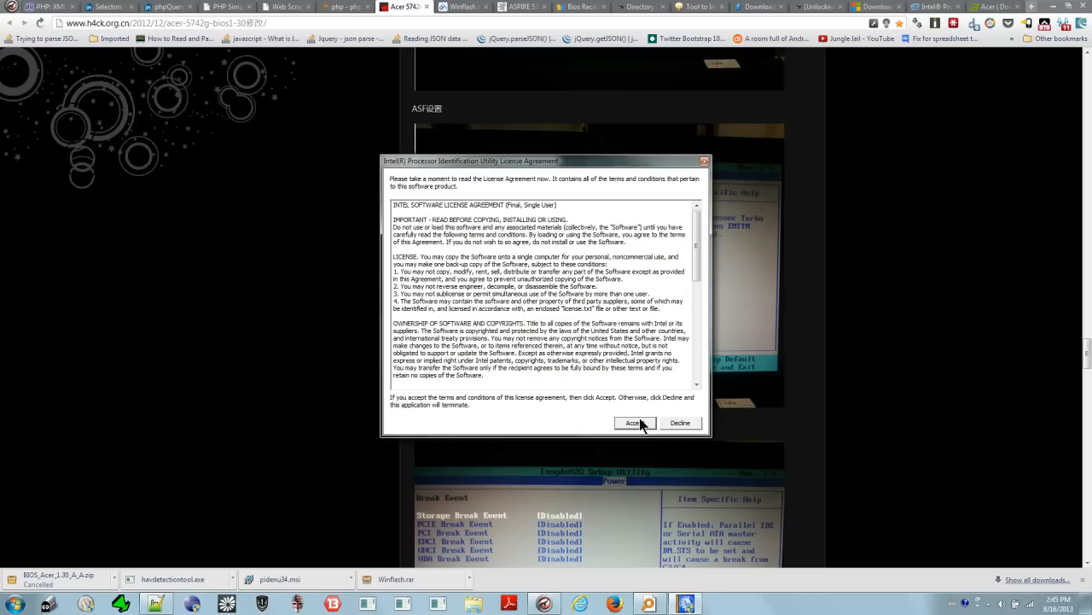
{"action": "left_click", "coordinate": [635, 423]}
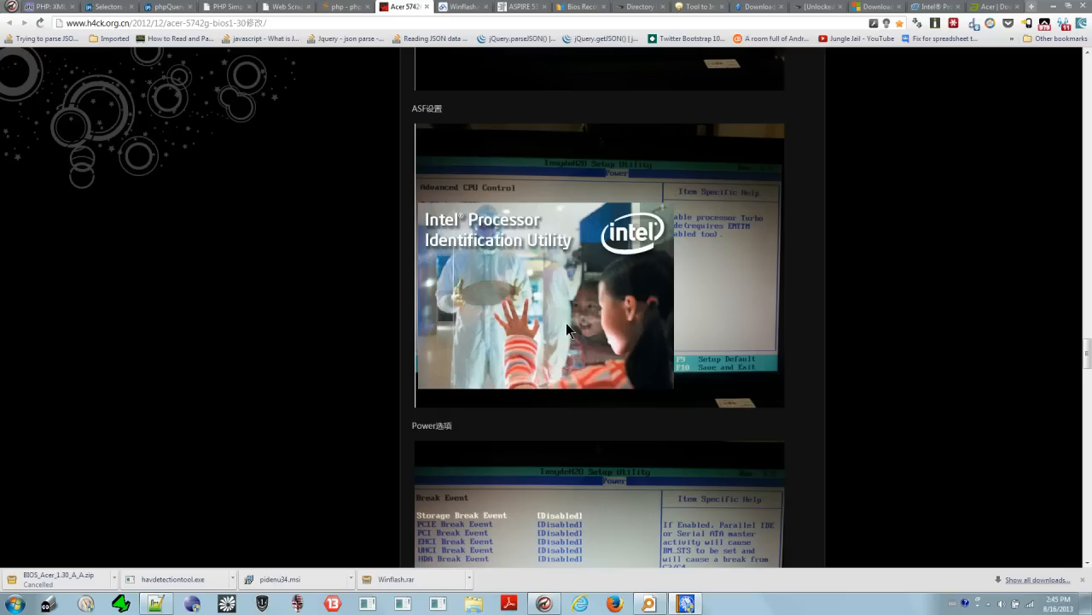
{"action": "mouse_move", "coordinate": [390, 61]}
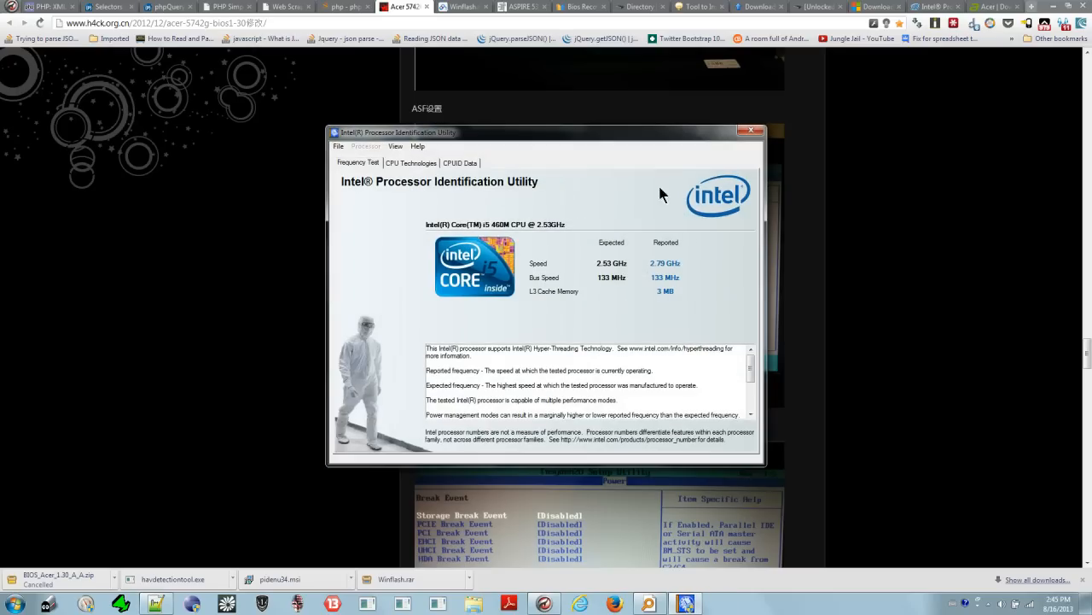
{"action": "left_click", "coordinate": [410, 164]}
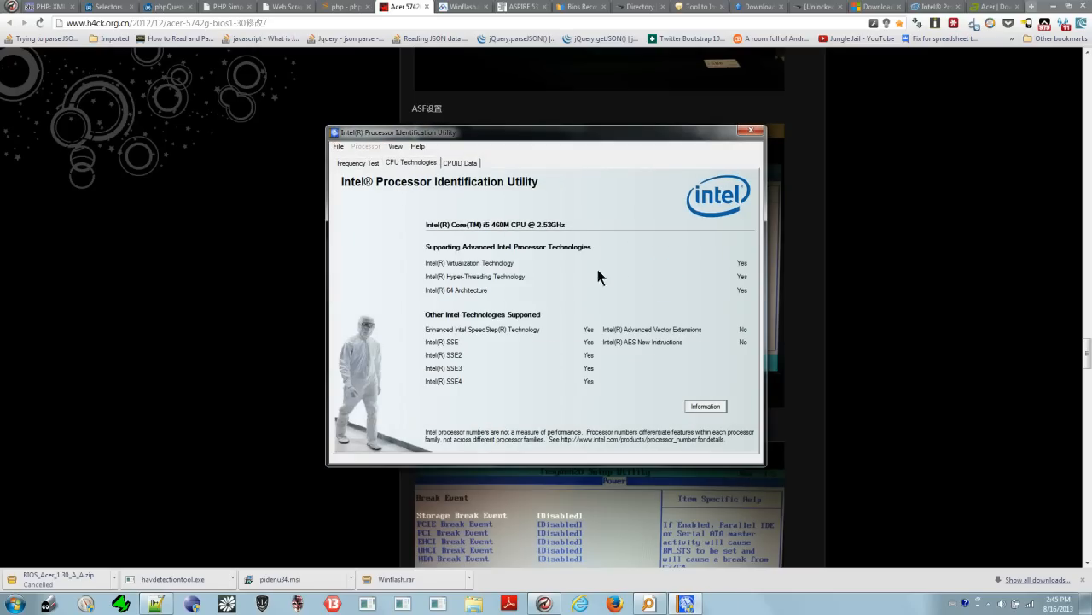
{"action": "mouse_move", "coordinate": [529, 267]}
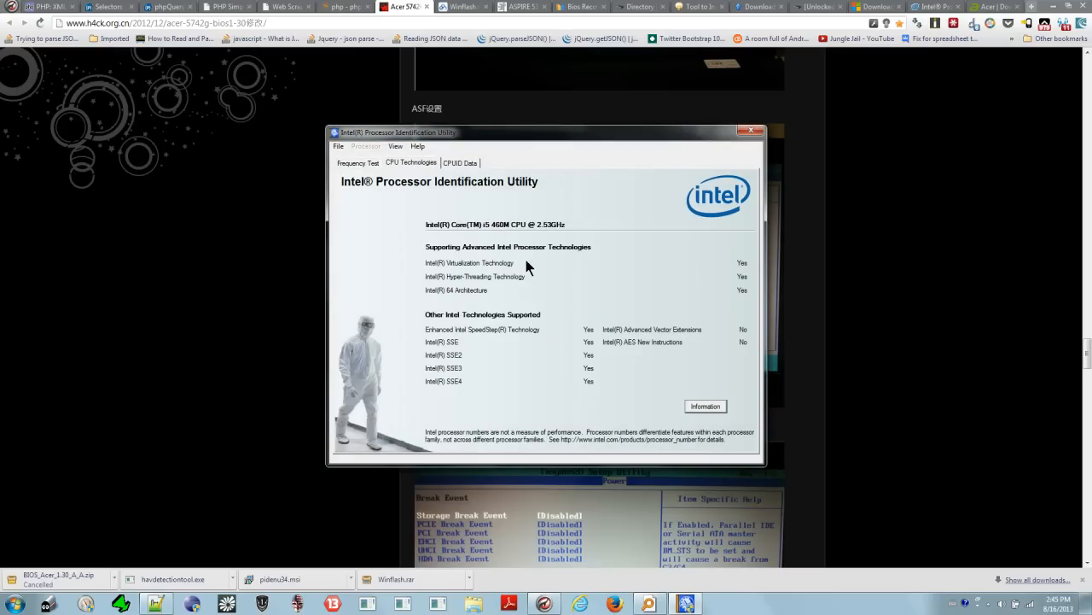
{"action": "mouse_move", "coordinate": [689, 166]}
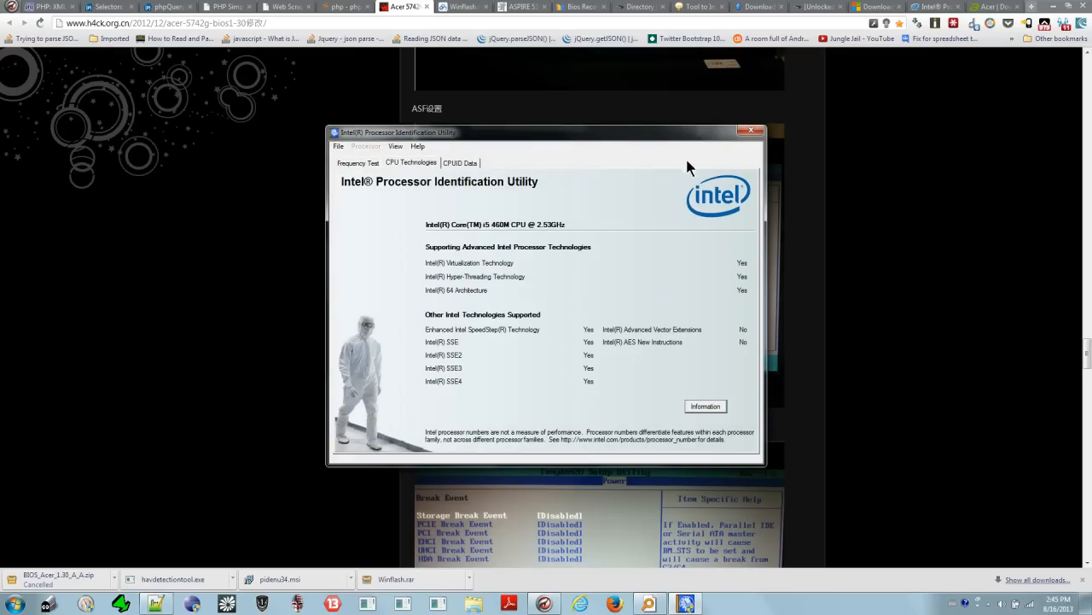
{"action": "mouse_move", "coordinate": [738, 263]}
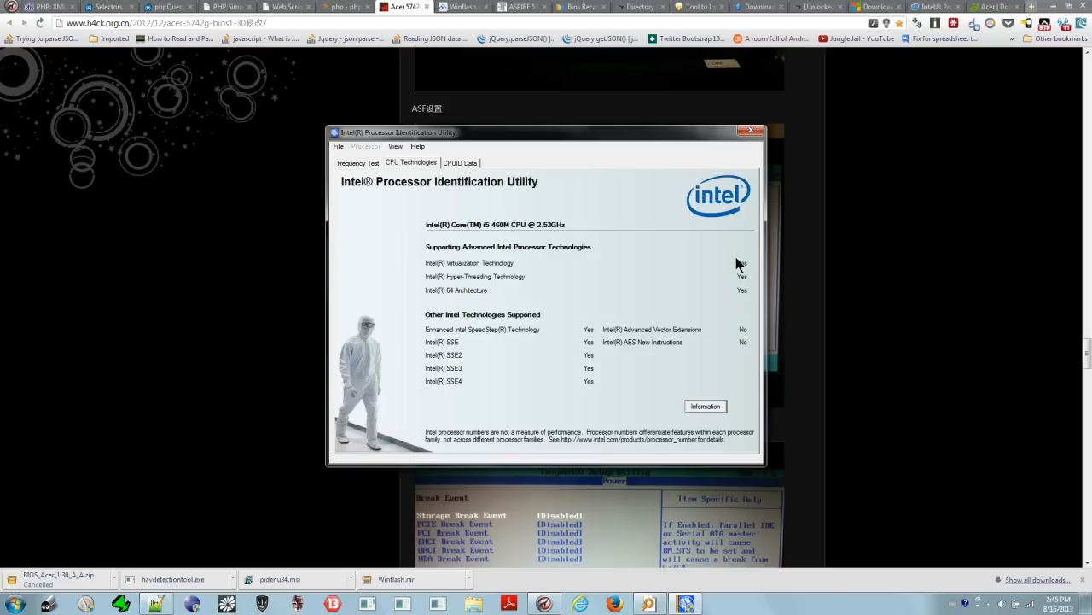
{"action": "mouse_move", "coordinate": [758, 140]}
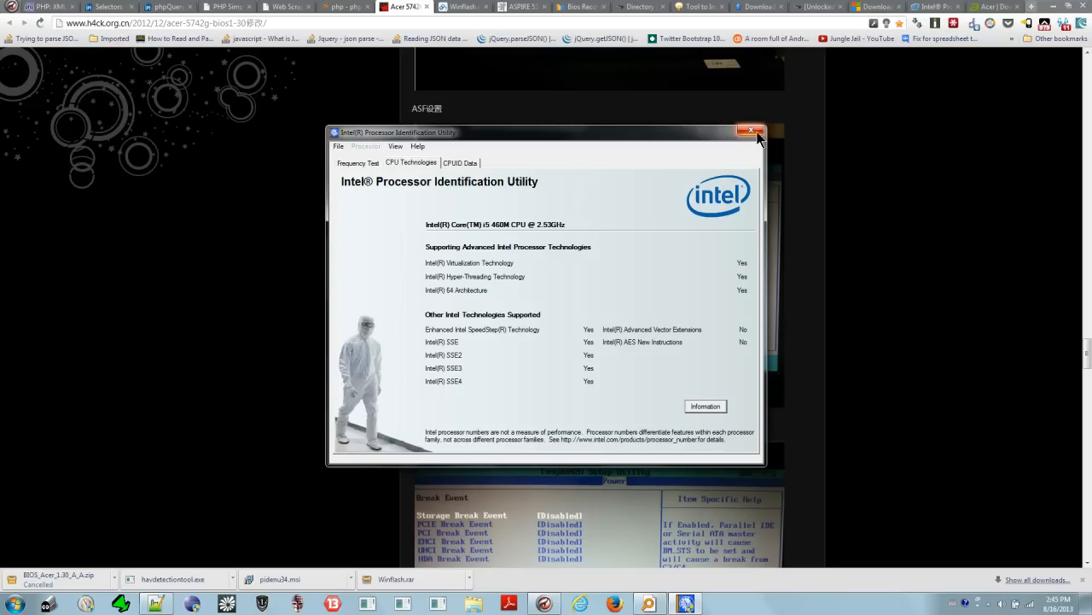
Close the Intel utility, revisit the Notepad++ notes, then minimize them back to Chrome.
{"action": "left_click", "coordinate": [747, 130]}
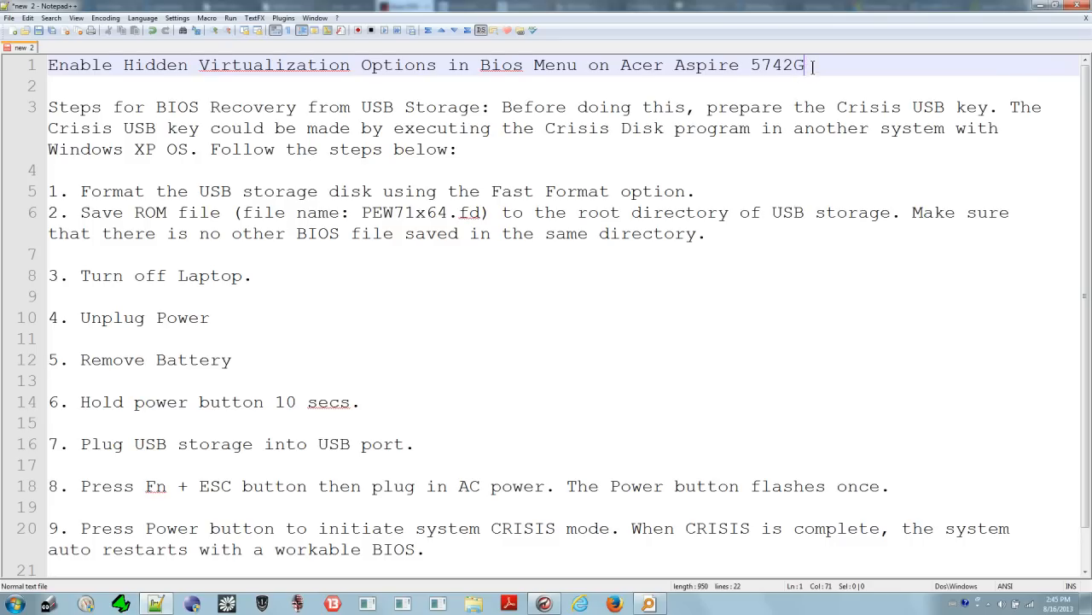
{"action": "left_click", "coordinate": [625, 65]}
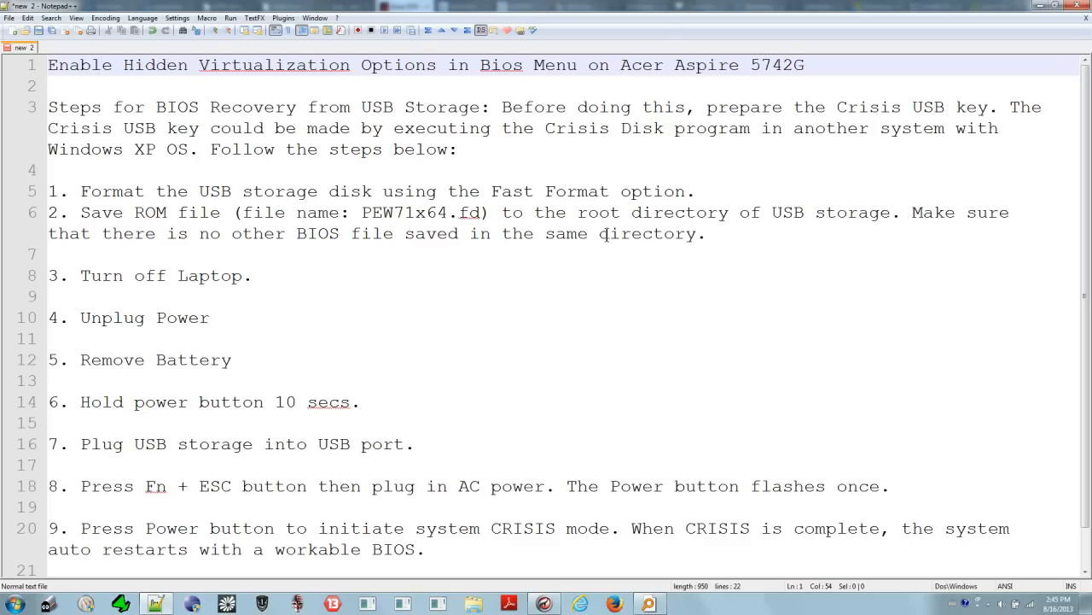
{"action": "mouse_move", "coordinate": [630, 211]}
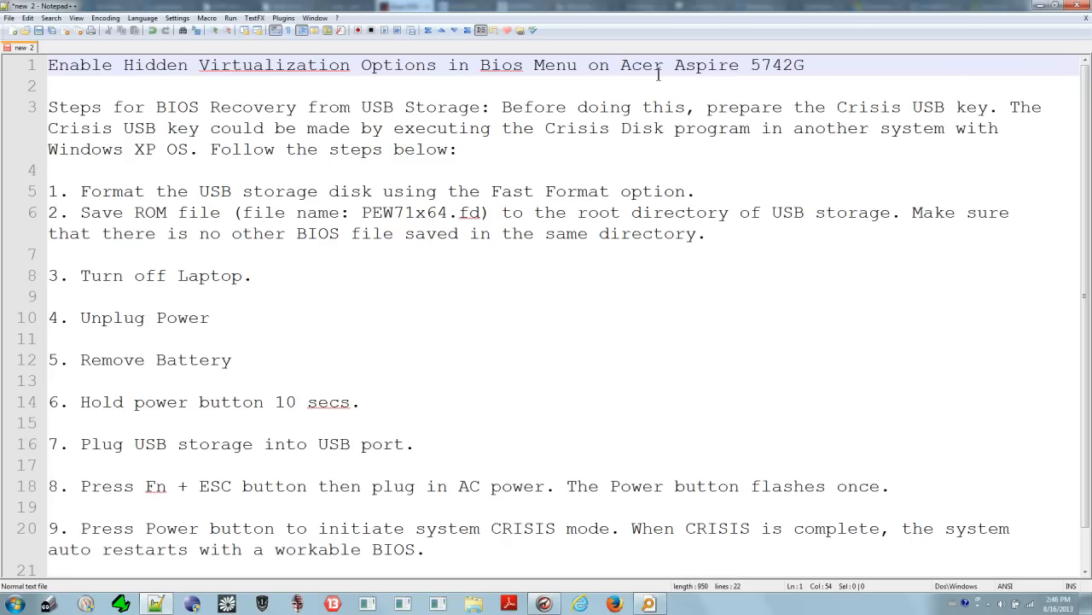
{"action": "mouse_move", "coordinate": [676, 89]}
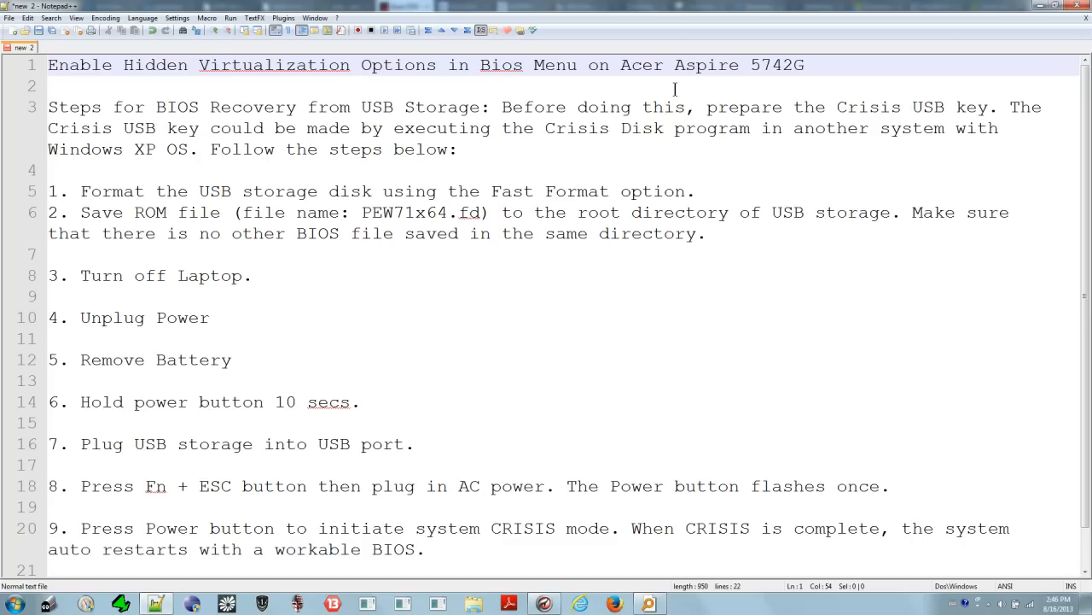
{"action": "left_click", "coordinate": [819, 64]}
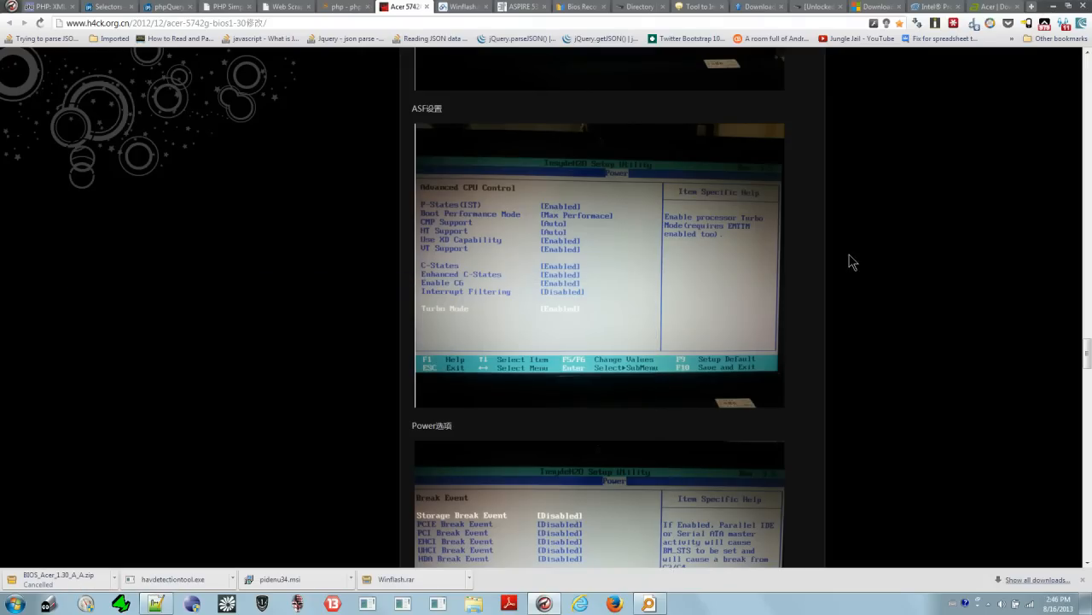
Scroll through the Acer 5742G BIOS article to its Baidu Pan links and tool references.
{"action": "scroll", "scroll_direction": "down", "scroll_amount": 3}
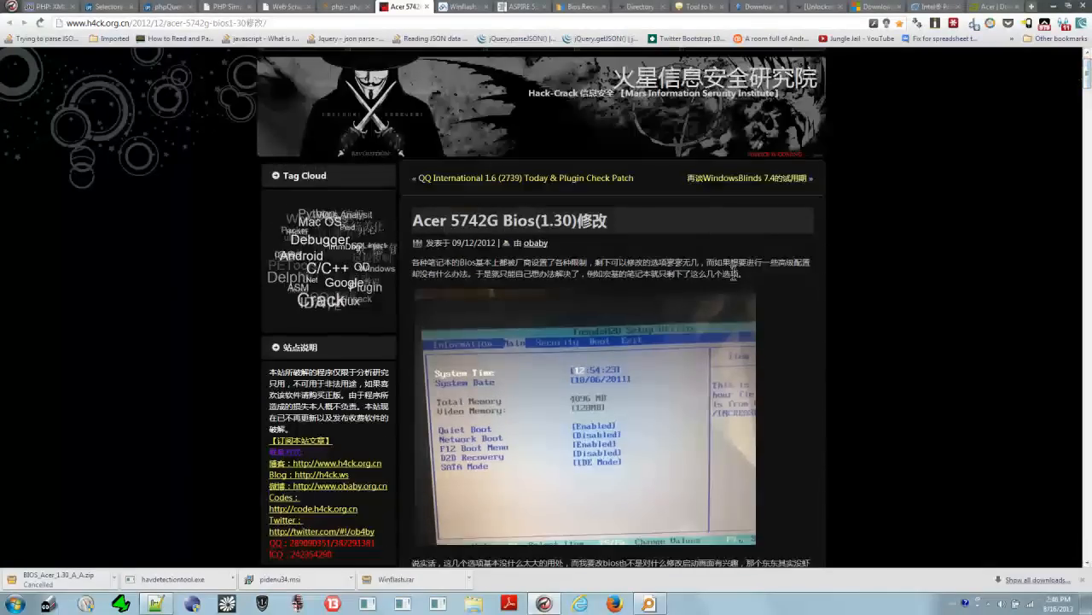
{"action": "scroll", "scroll_direction": "down", "scroll_amount": 3}
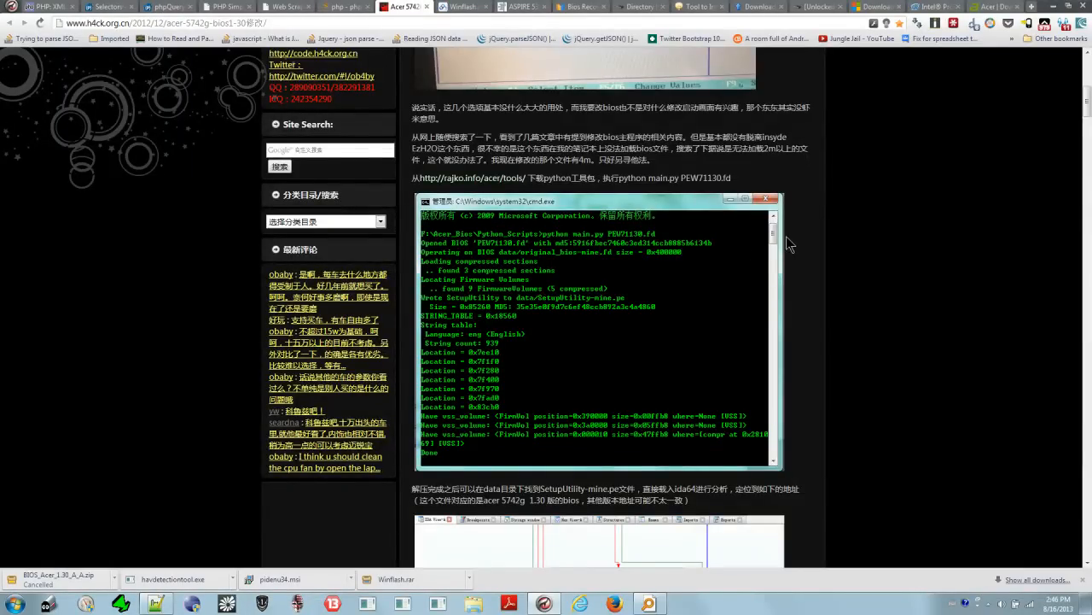
{"action": "scroll", "scroll_direction": "down", "scroll_amount": 3}
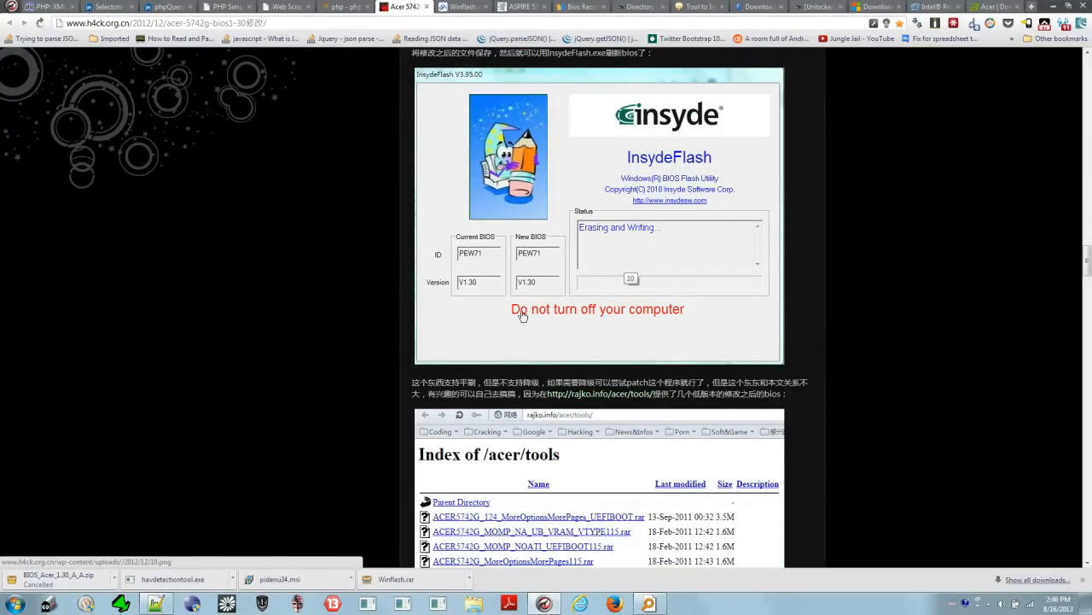
{"action": "mouse_move", "coordinate": [524, 295]}
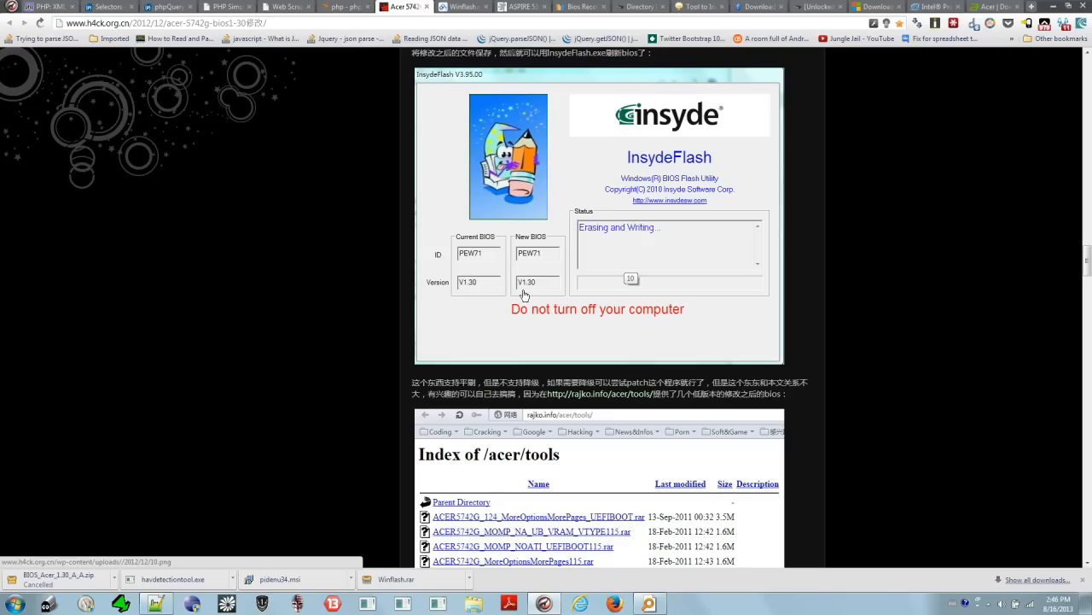
{"action": "mouse_move", "coordinate": [536, 294]}
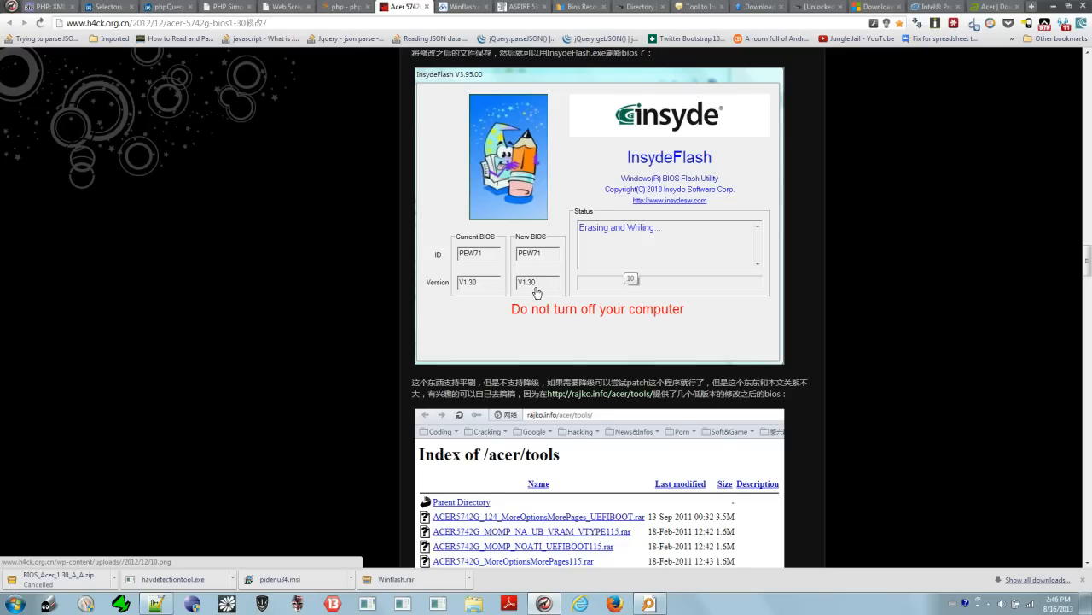
{"action": "scroll", "scroll_direction": "down", "scroll_amount": 3}
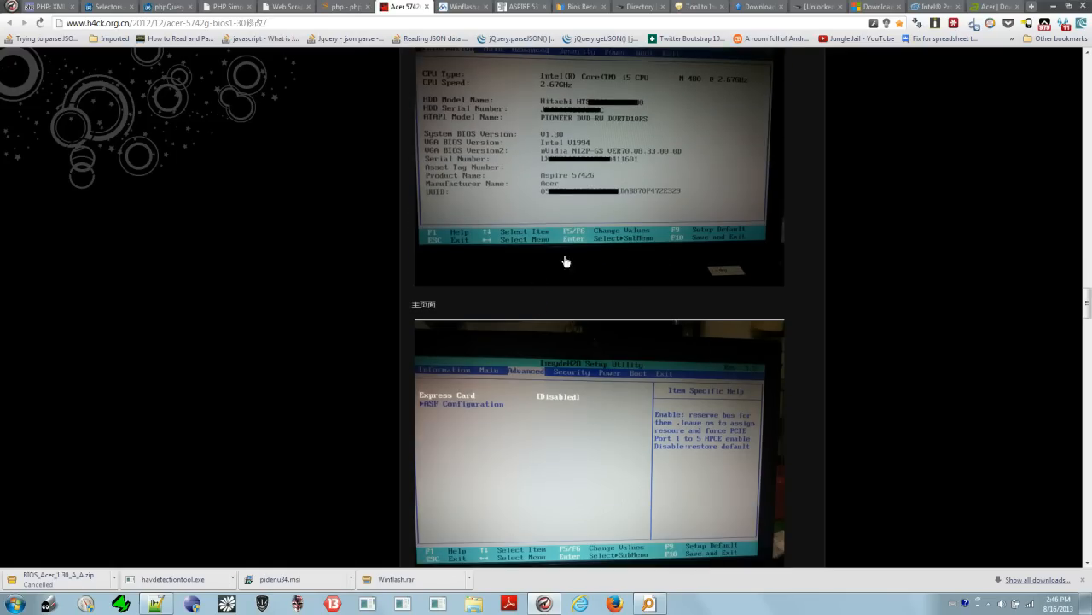
{"action": "scroll", "scroll_direction": "down", "scroll_amount": 3}
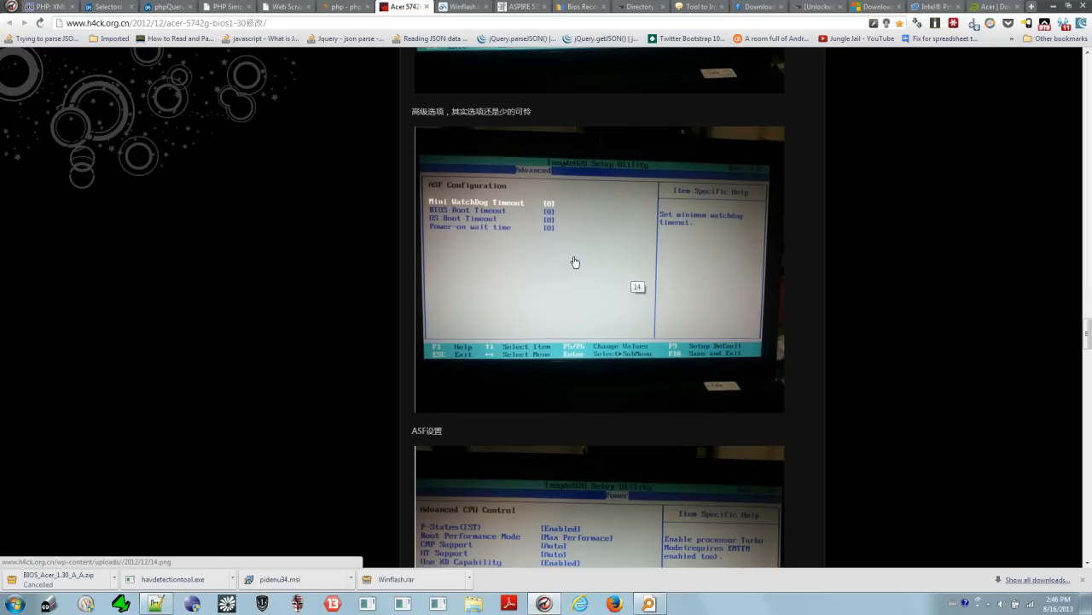
{"action": "scroll", "scroll_direction": "down", "scroll_amount": 3}
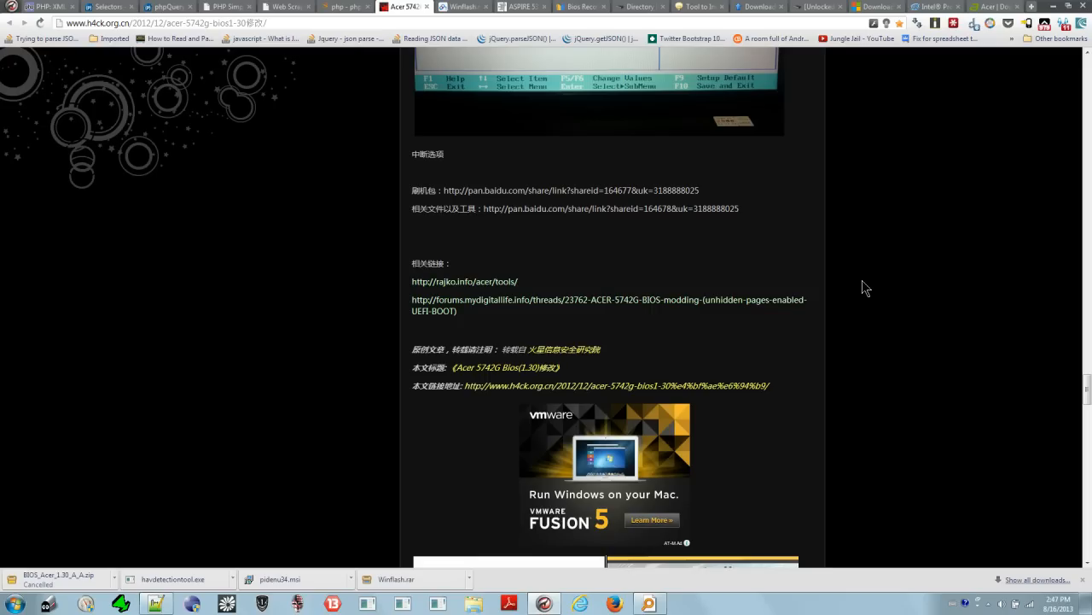
{"action": "mouse_move", "coordinate": [862, 294]}
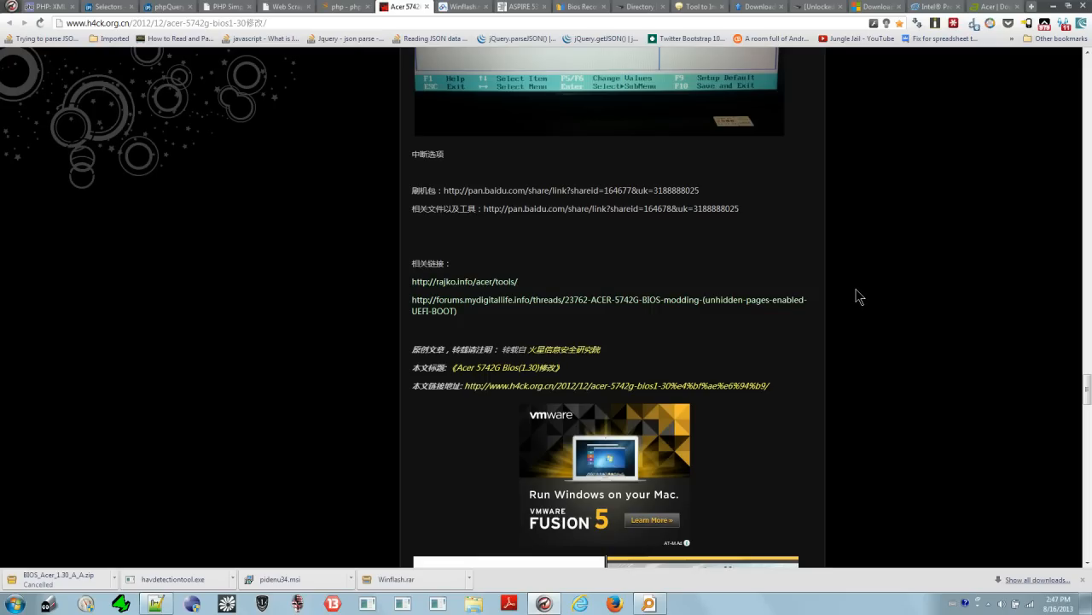
{"action": "mouse_move", "coordinate": [843, 283]}
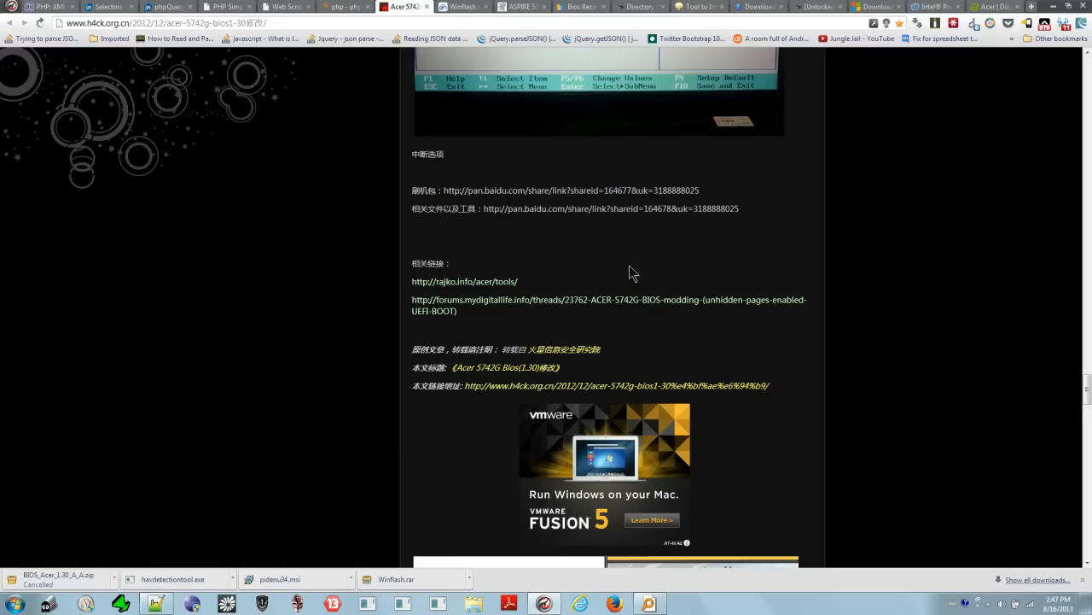
{"action": "mouse_move", "coordinate": [618, 281]}
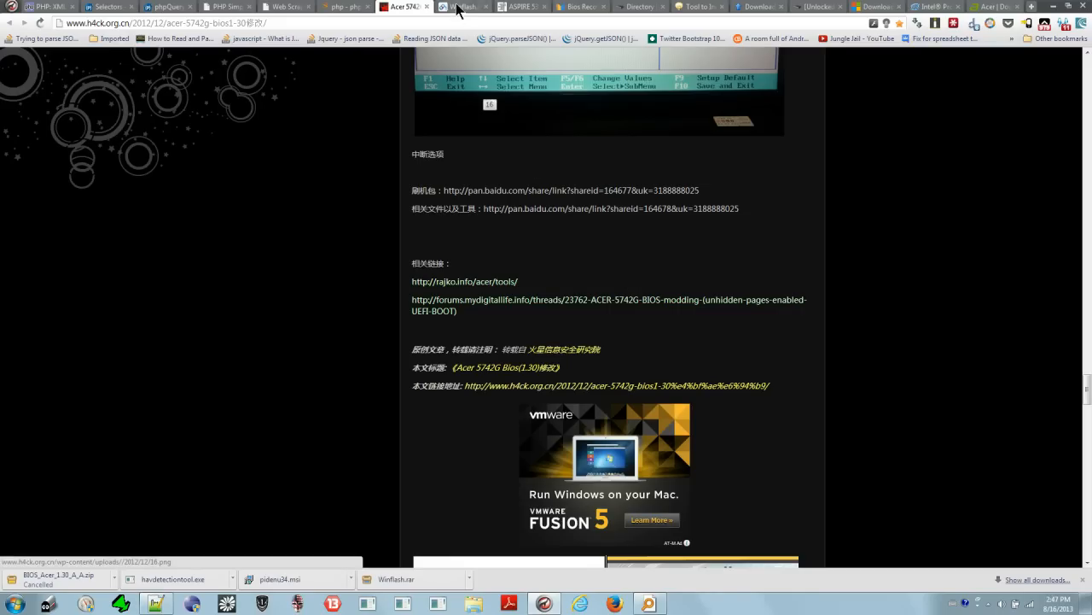
Compare the Baidu Pan WinFlash.rar share page against the blog's first share link.
{"action": "left_click", "coordinate": [461, 7]}
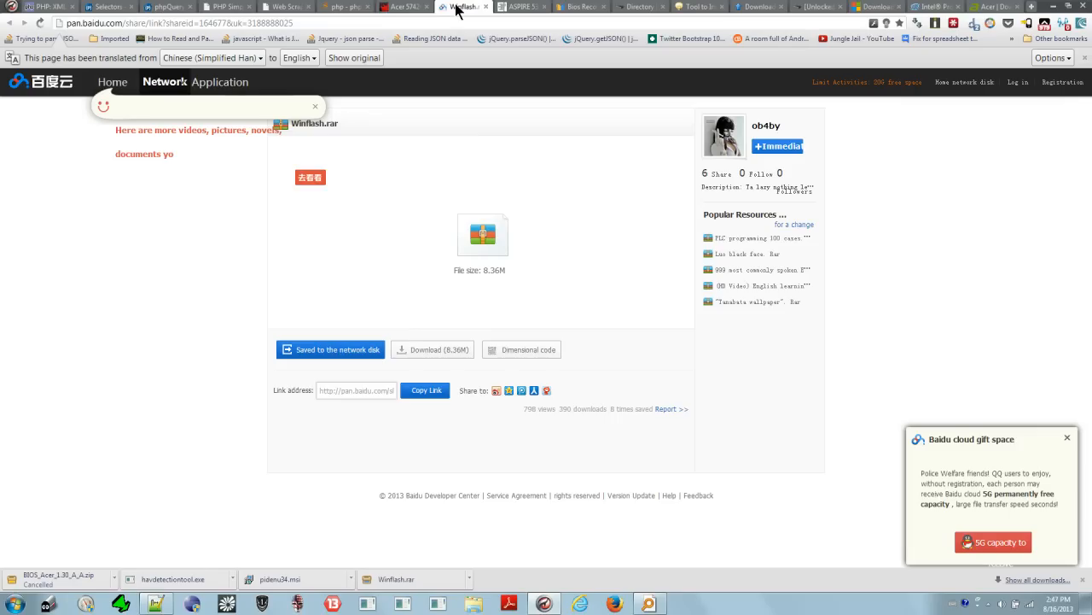
{"action": "left_click", "coordinate": [414, 6]}
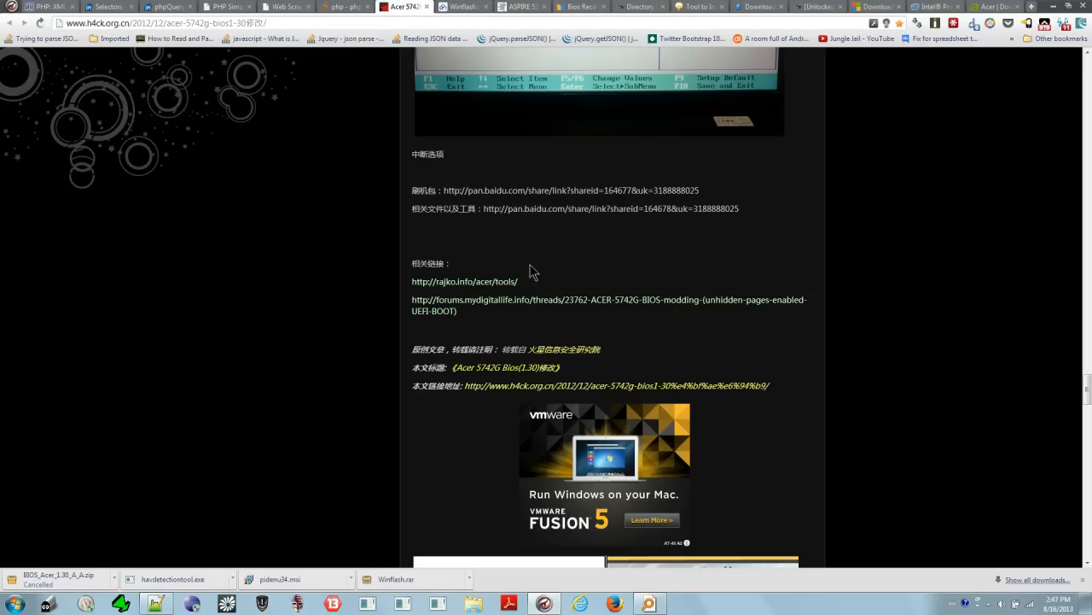
{"action": "left_click_drag", "start_coordinate": [442, 191], "coordinate": [700, 191]}
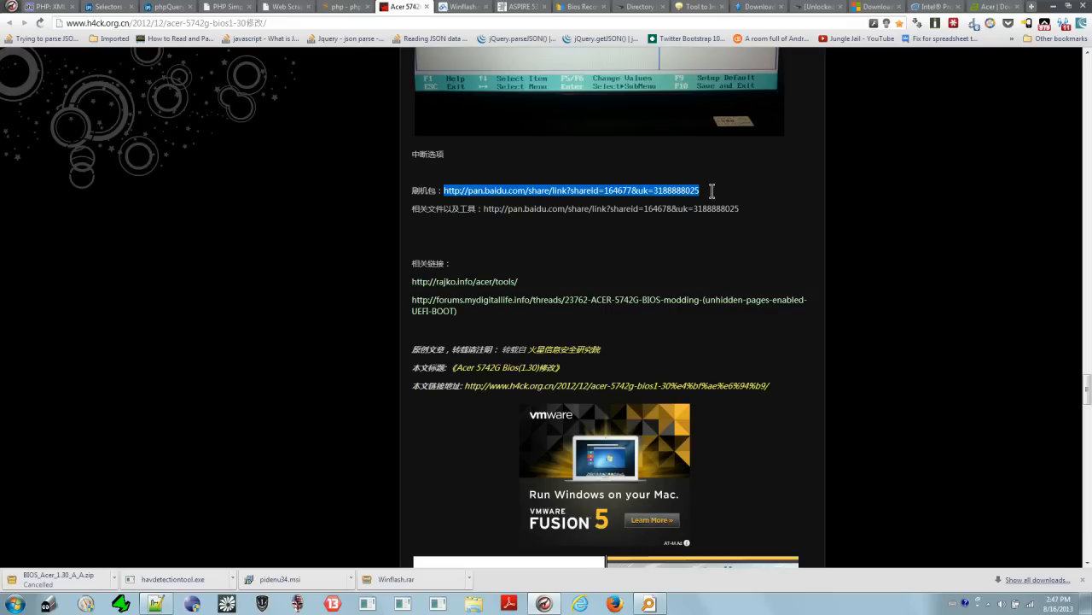
{"action": "mouse_move", "coordinate": [715, 274]}
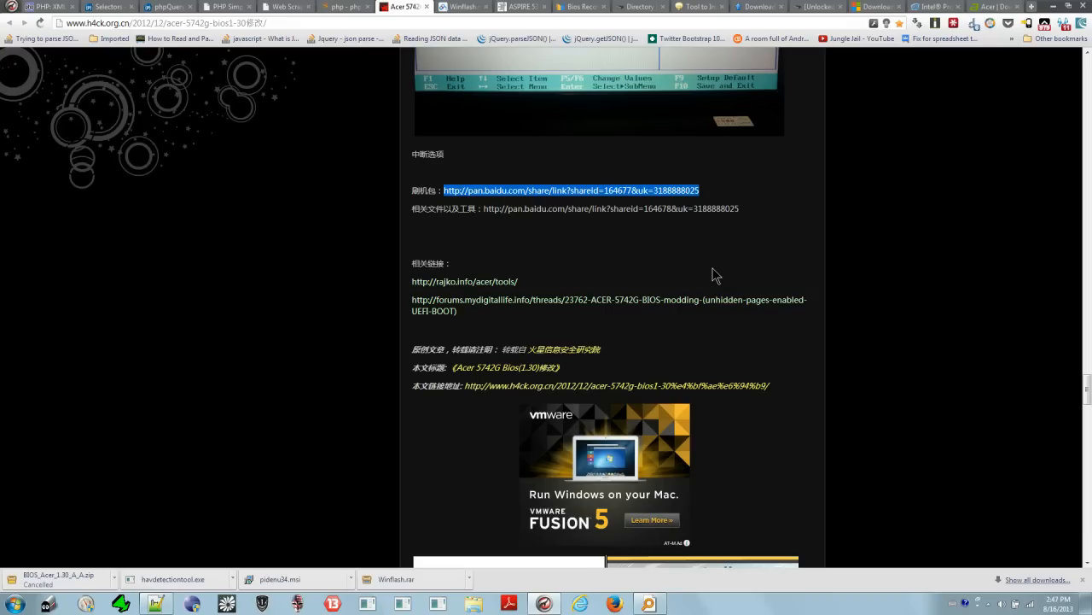
{"action": "mouse_move", "coordinate": [720, 280]}
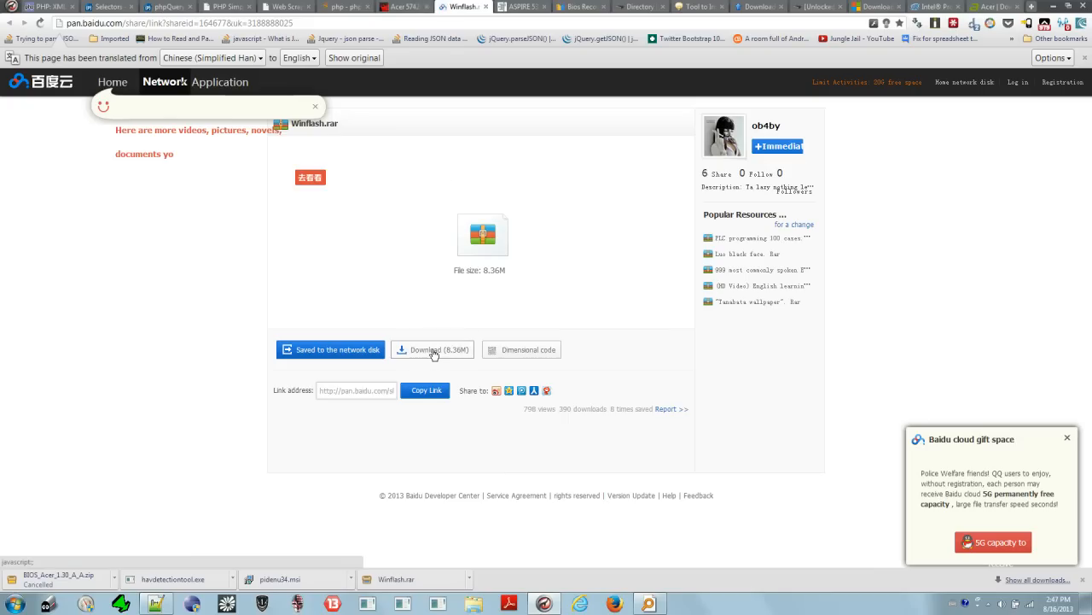
{"action": "mouse_move", "coordinate": [465, 372]}
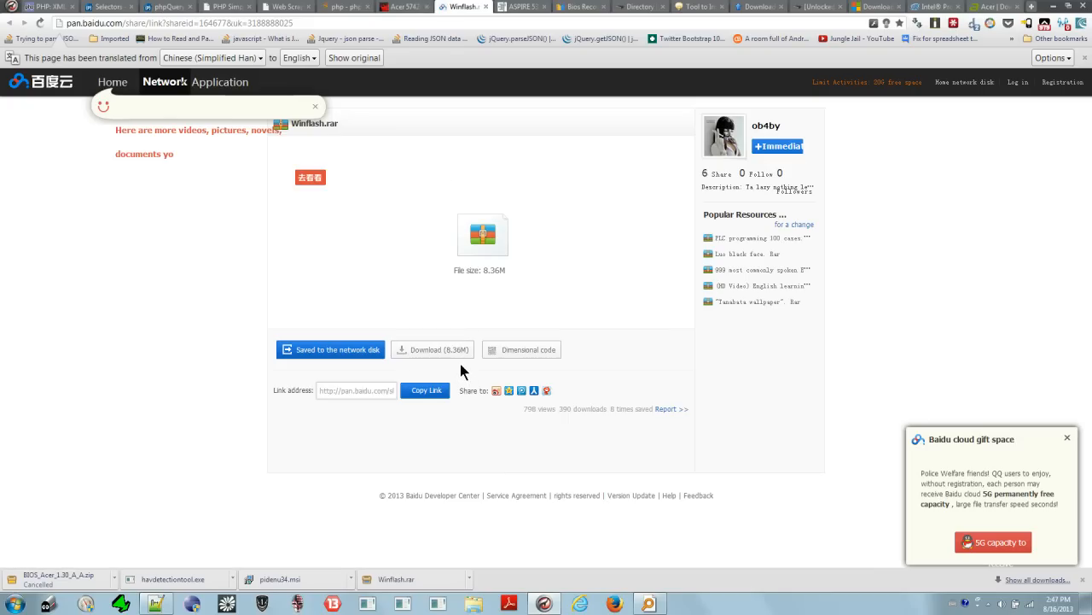
{"action": "mouse_move", "coordinate": [252, 62]}
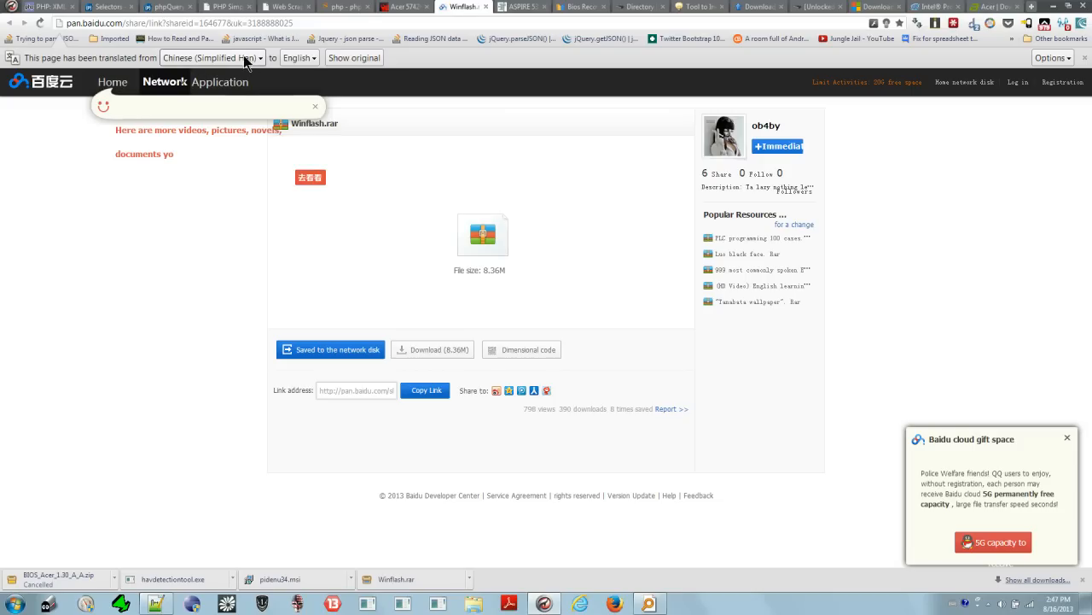
{"action": "mouse_move", "coordinate": [423, 273]}
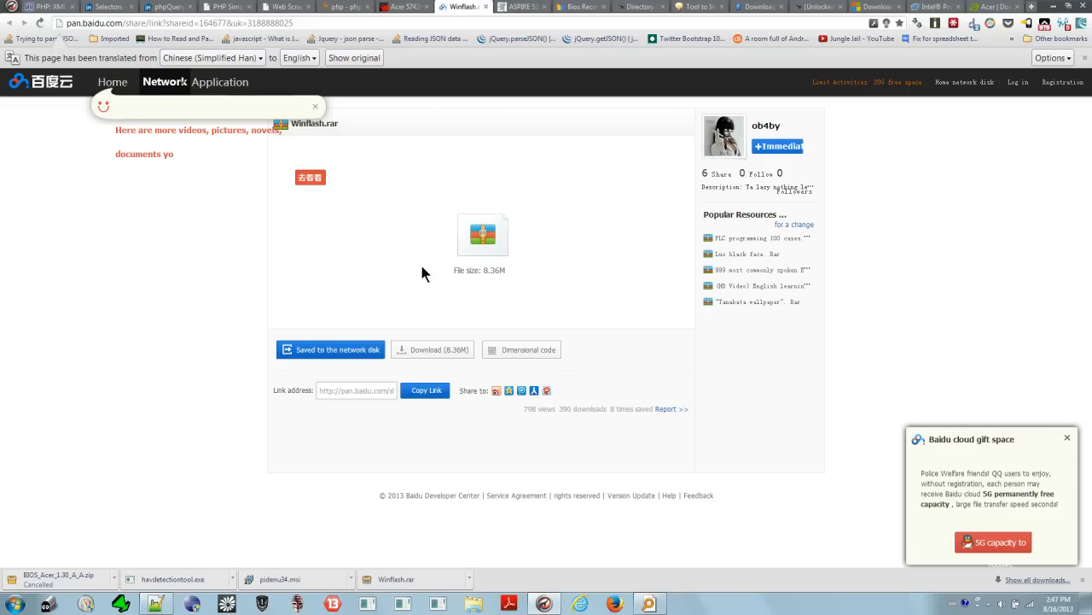
{"action": "mouse_move", "coordinate": [475, 290]}
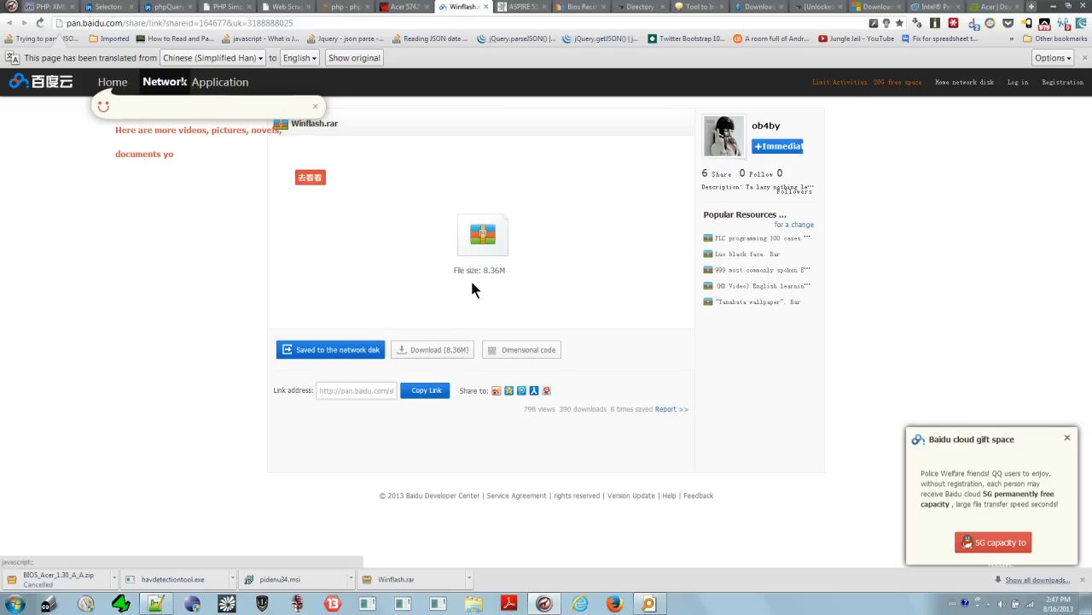
{"action": "mouse_move", "coordinate": [452, 369]}
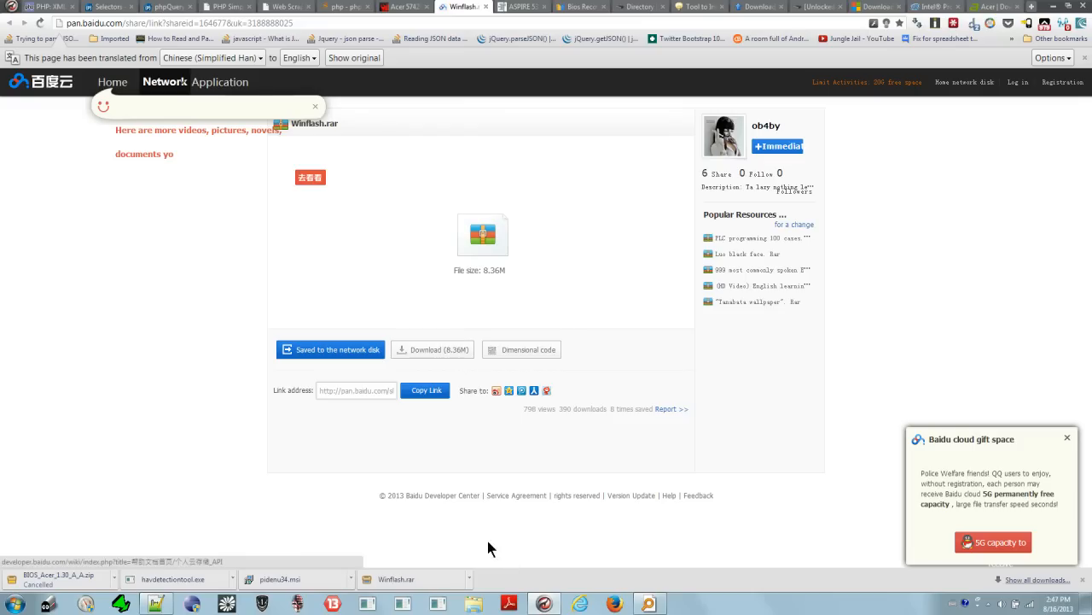
{"action": "mouse_move", "coordinate": [464, 587]}
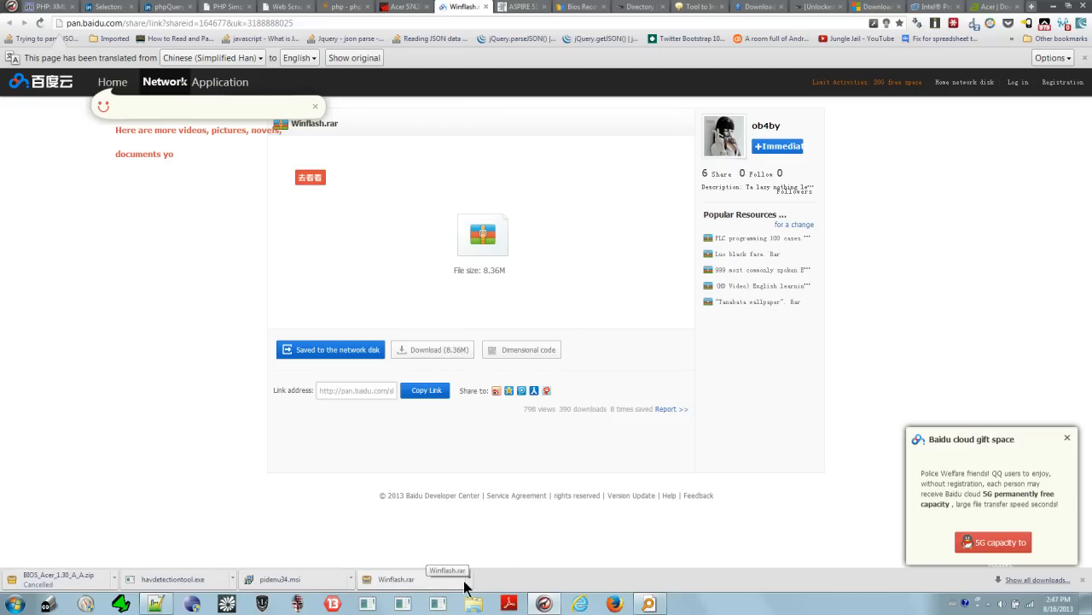
{"action": "mouse_move", "coordinate": [515, 400]}
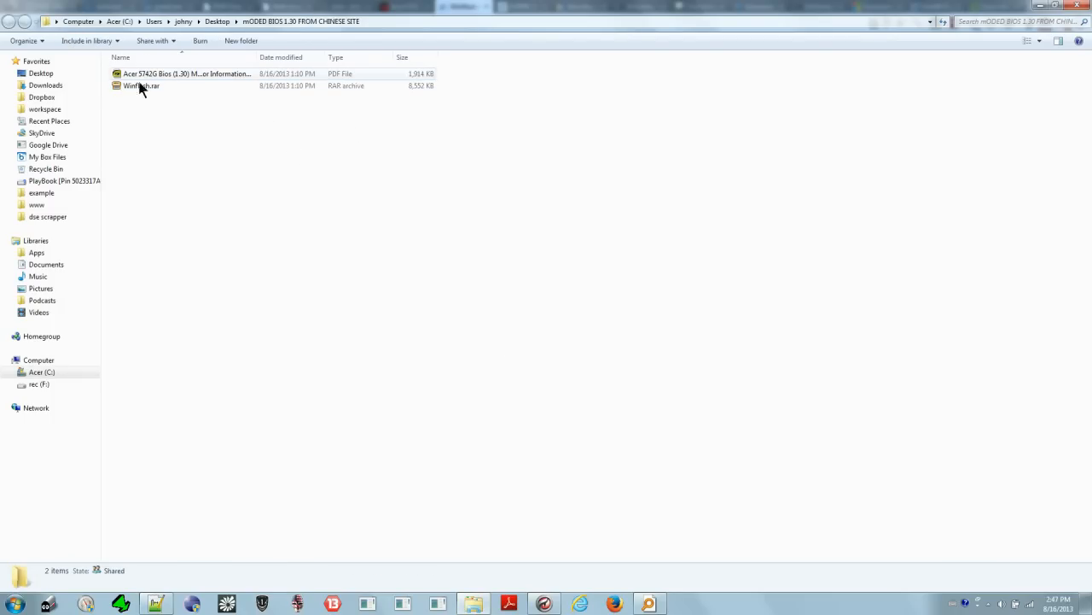
Extract WinFlash.rar into a new WinFlash folder with 7-Zip.
{"action": "left_click", "coordinate": [137, 99]}
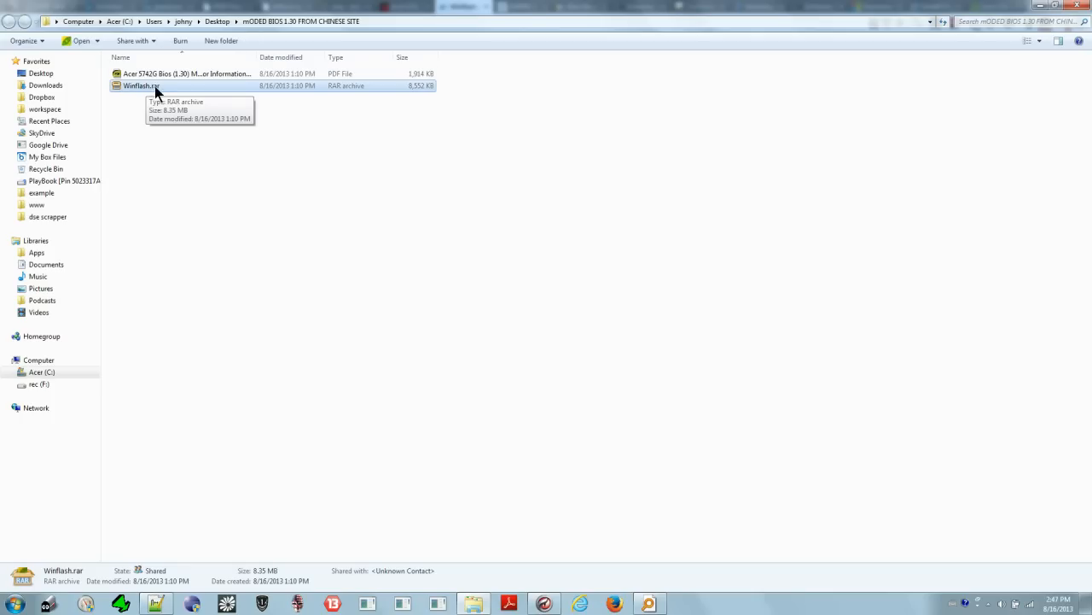
{"action": "right_click", "coordinate": [154, 89]}
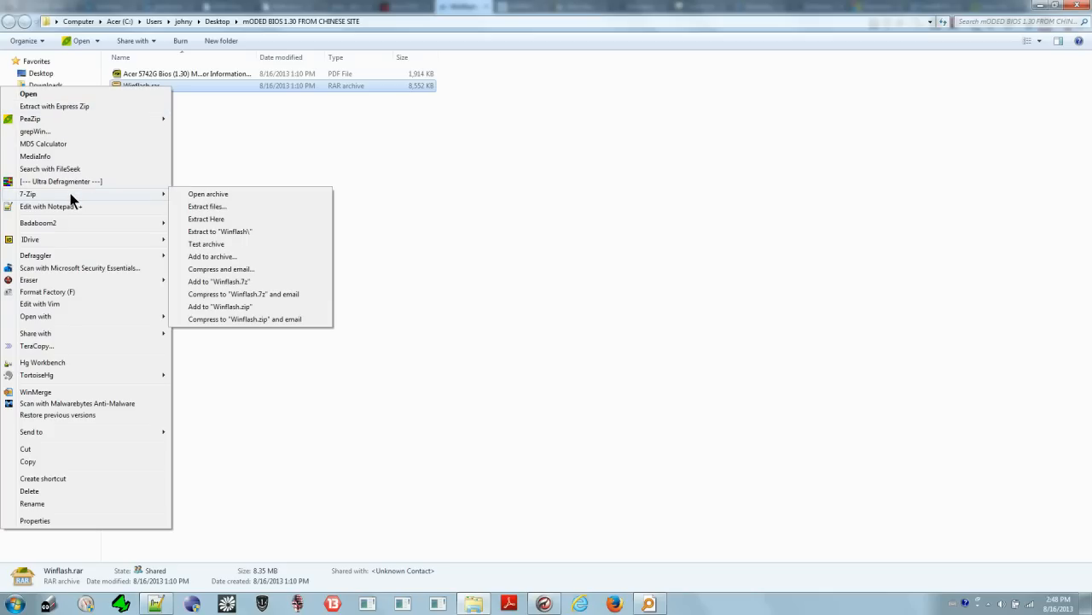
{"action": "left_click", "coordinate": [205, 219]}
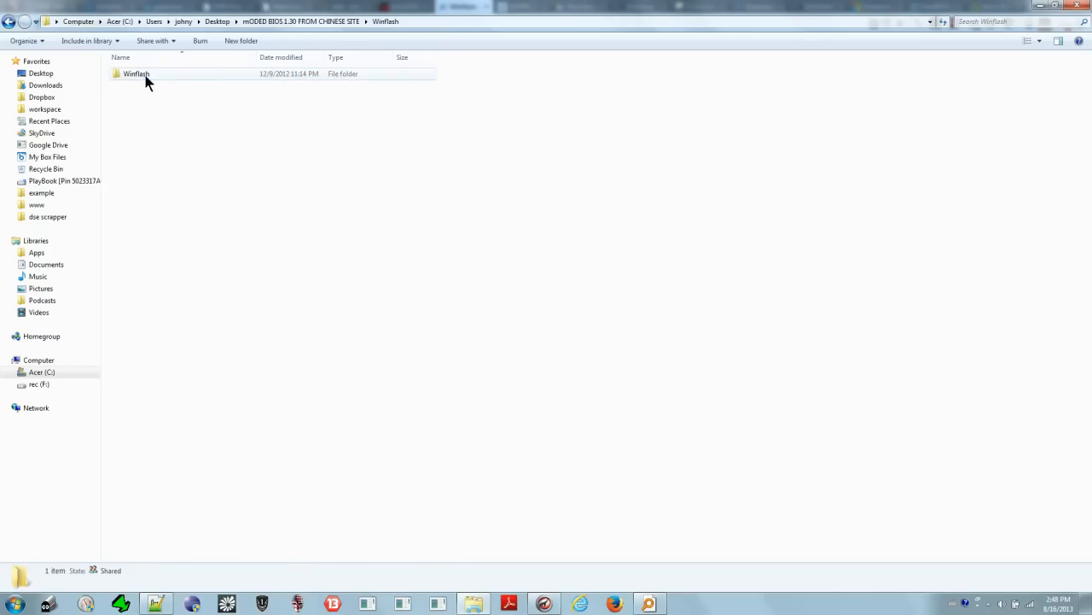
Browse the extracted WinFlash folder, select InsydeFlash.exe, then return to the recovery notes.
{"action": "double_click", "coordinate": [137, 75]}
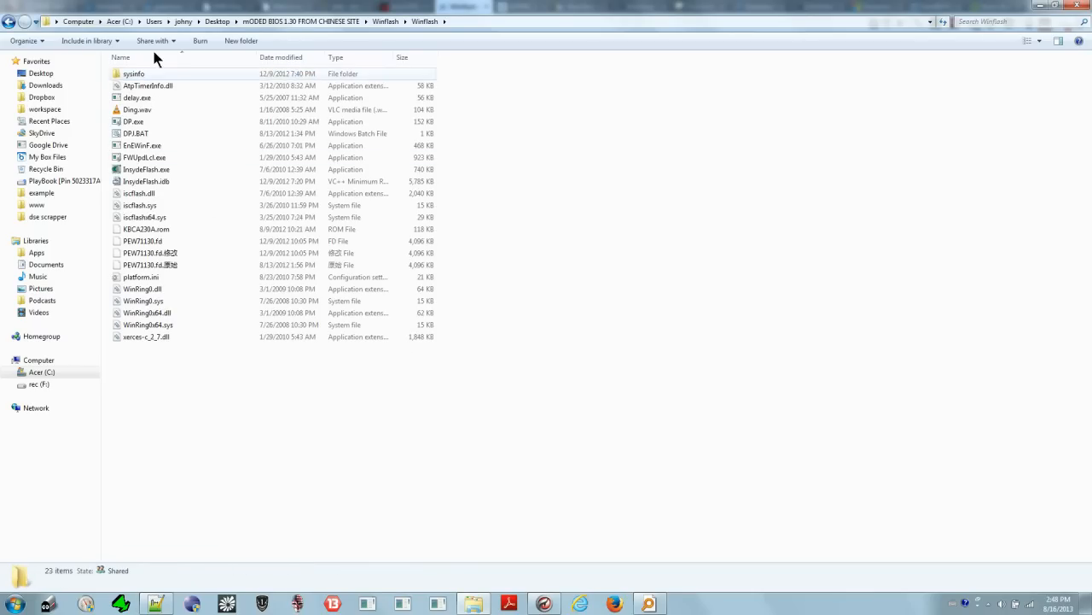
{"action": "left_click", "coordinate": [146, 169]}
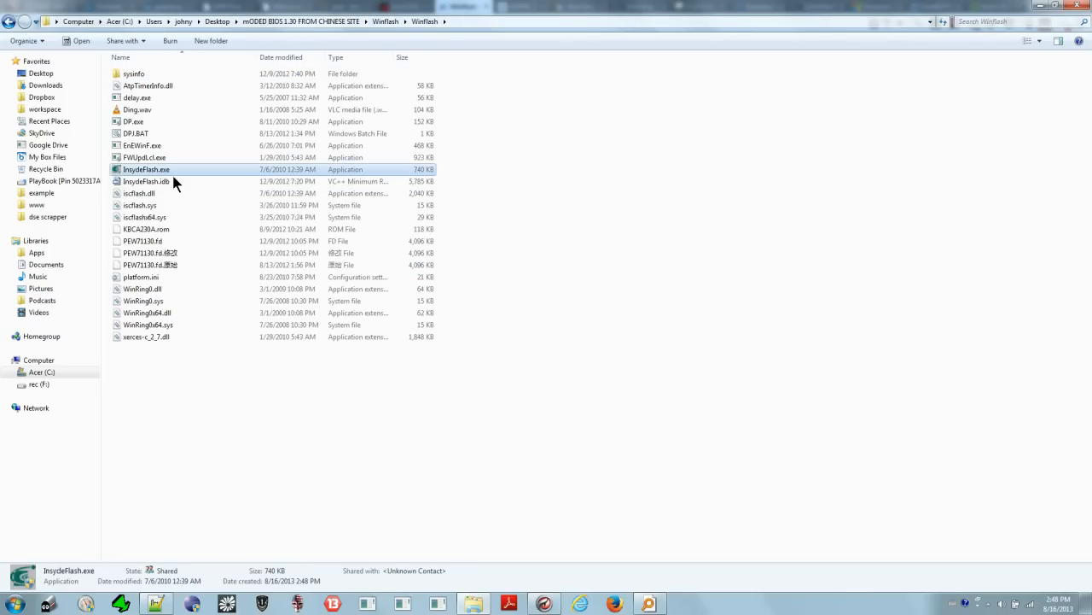
{"action": "mouse_move", "coordinate": [156, 169]}
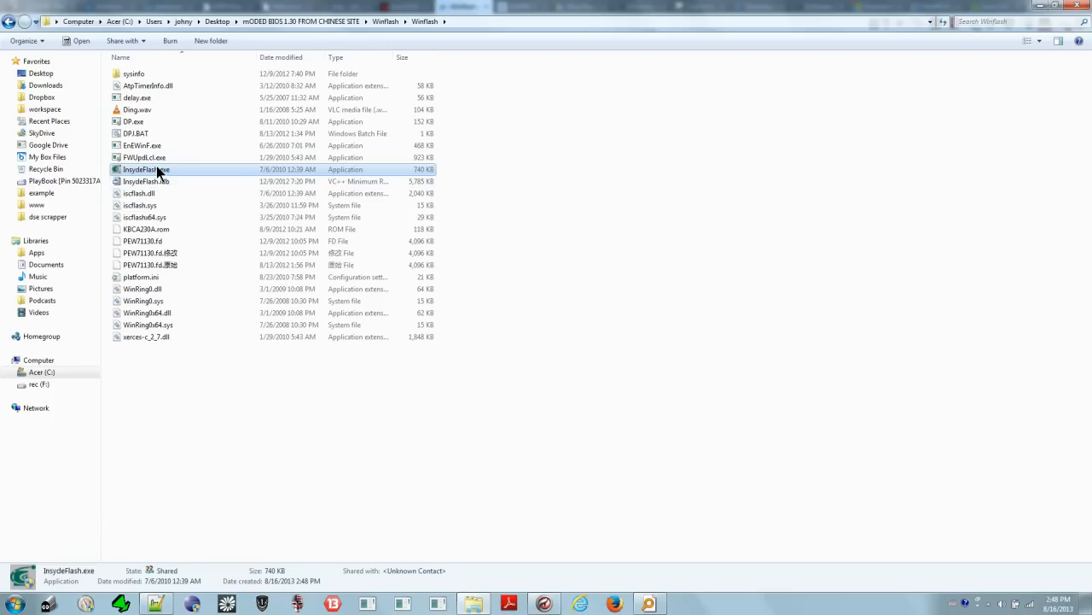
{"action": "mouse_move", "coordinate": [157, 174]}
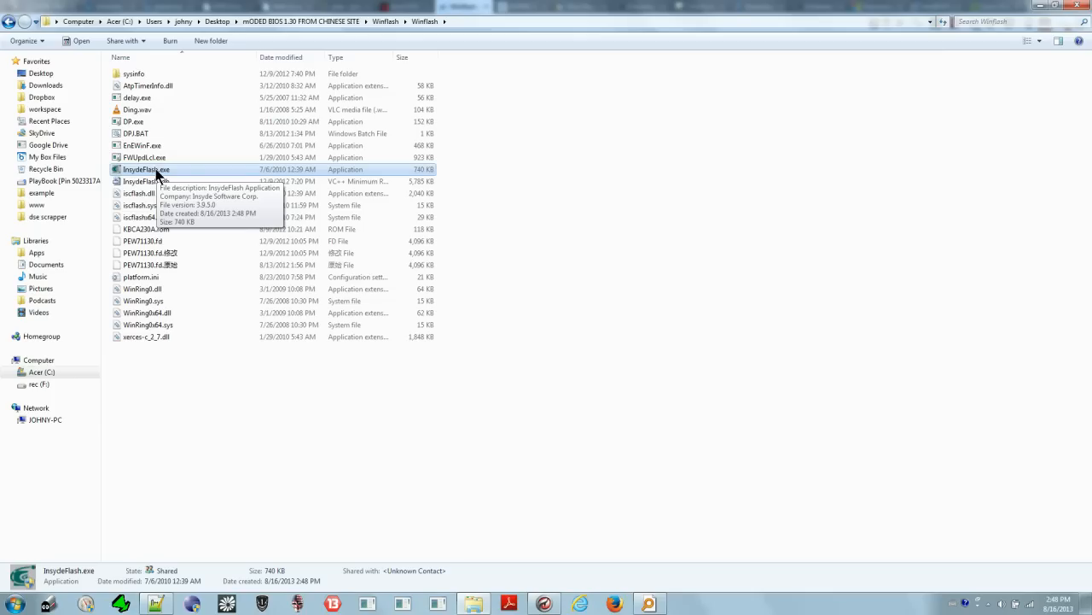
{"action": "mouse_move", "coordinate": [130, 418]}
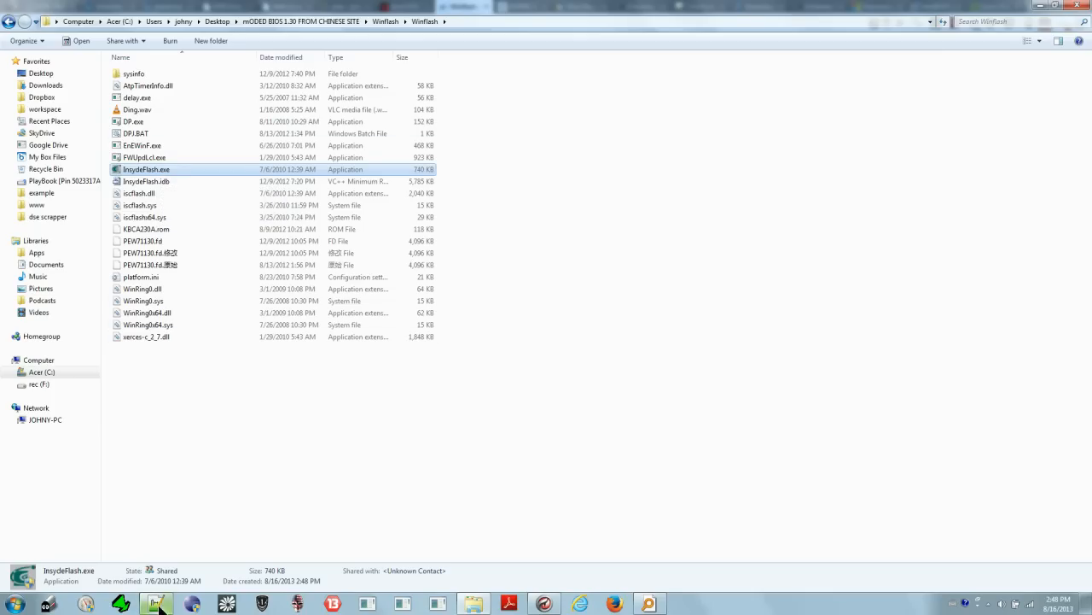
{"action": "left_click", "coordinate": [155, 601]}
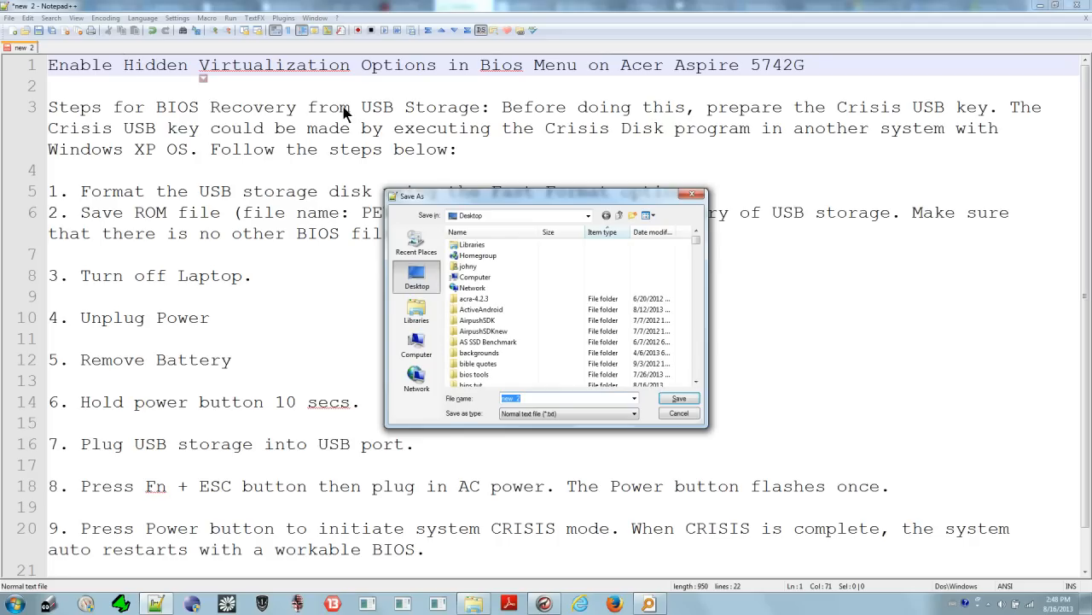
Note 'bios site', then bring up Acer's Aspire 5742G BIOS downloads page past the manual's recovery steps.
{"action": "type", "text": "bios site"}
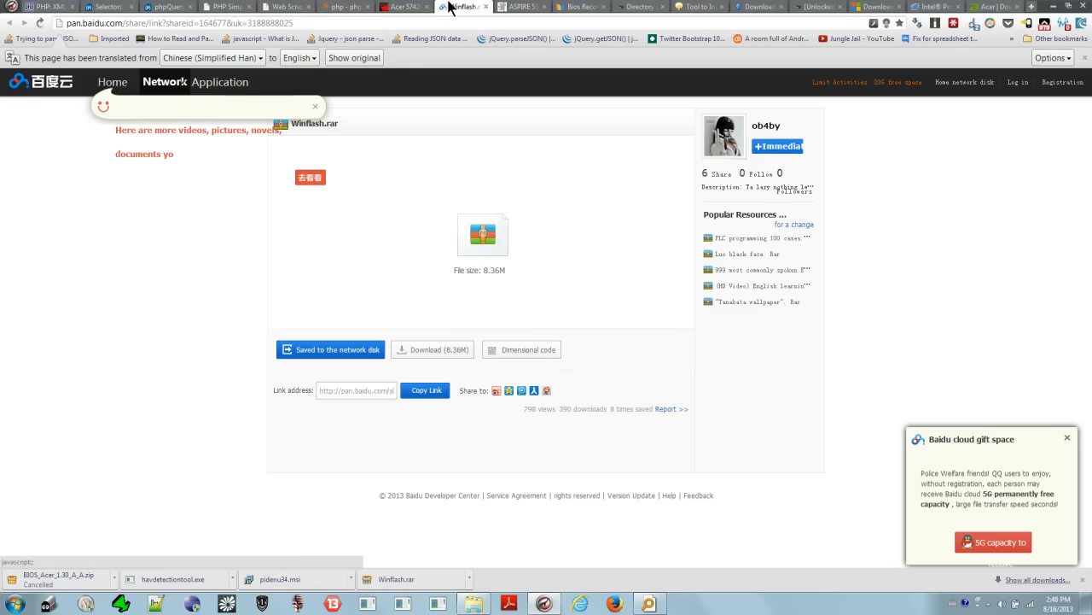
{"action": "left_click", "coordinate": [594, 6]}
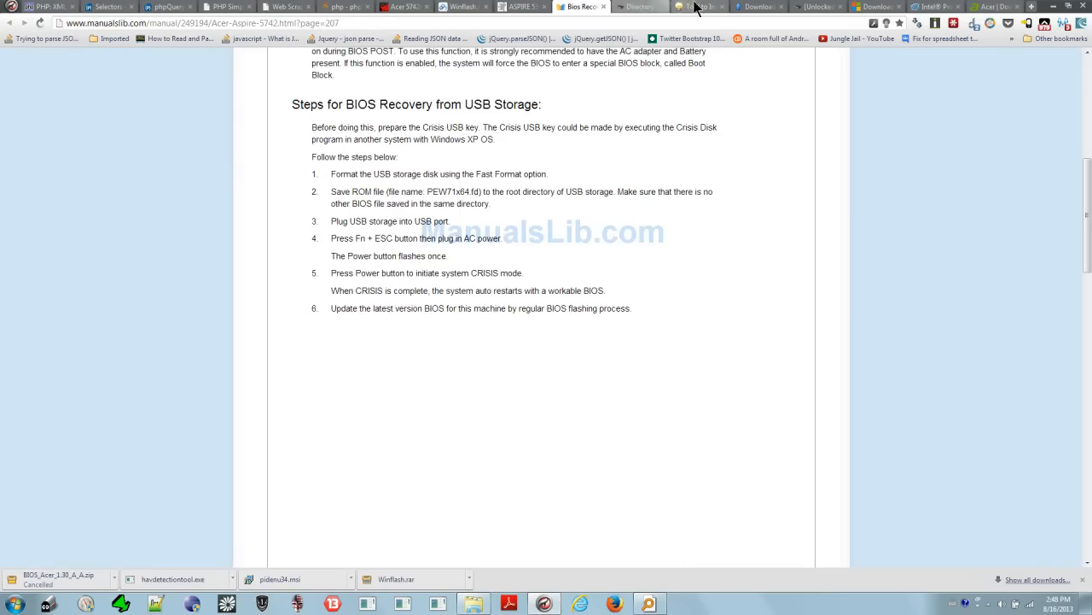
{"action": "left_click", "coordinate": [871, 6]}
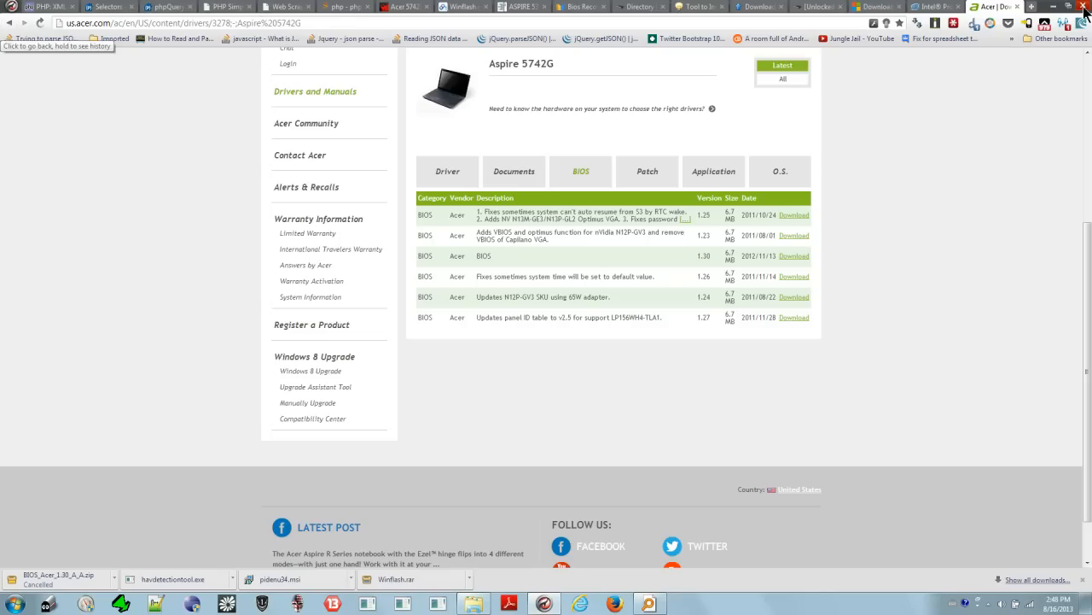
{"action": "mouse_move", "coordinate": [375, 174]}
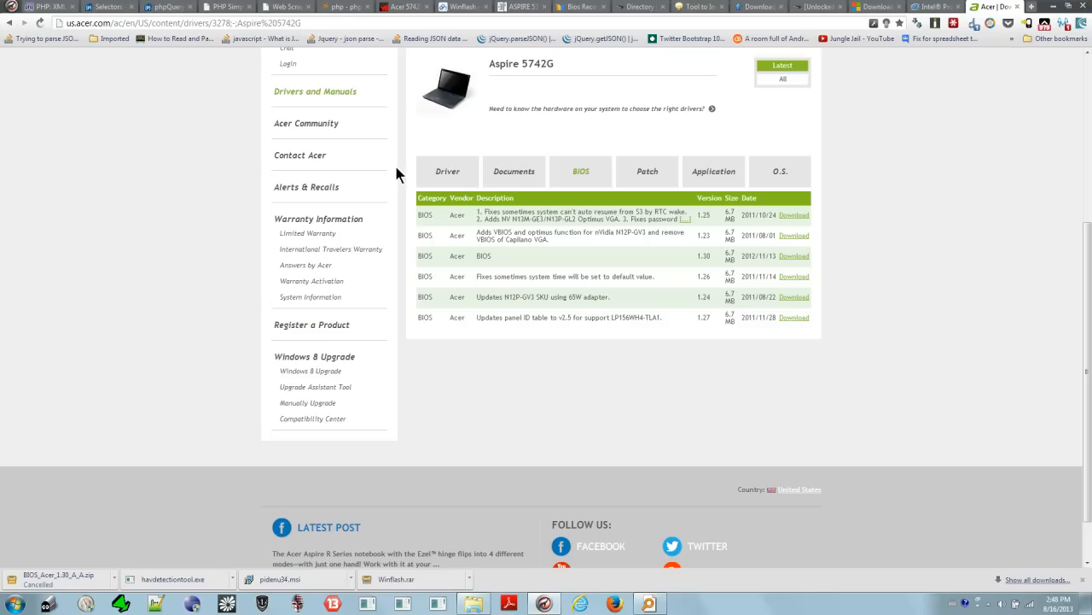
{"action": "mouse_move", "coordinate": [710, 259]}
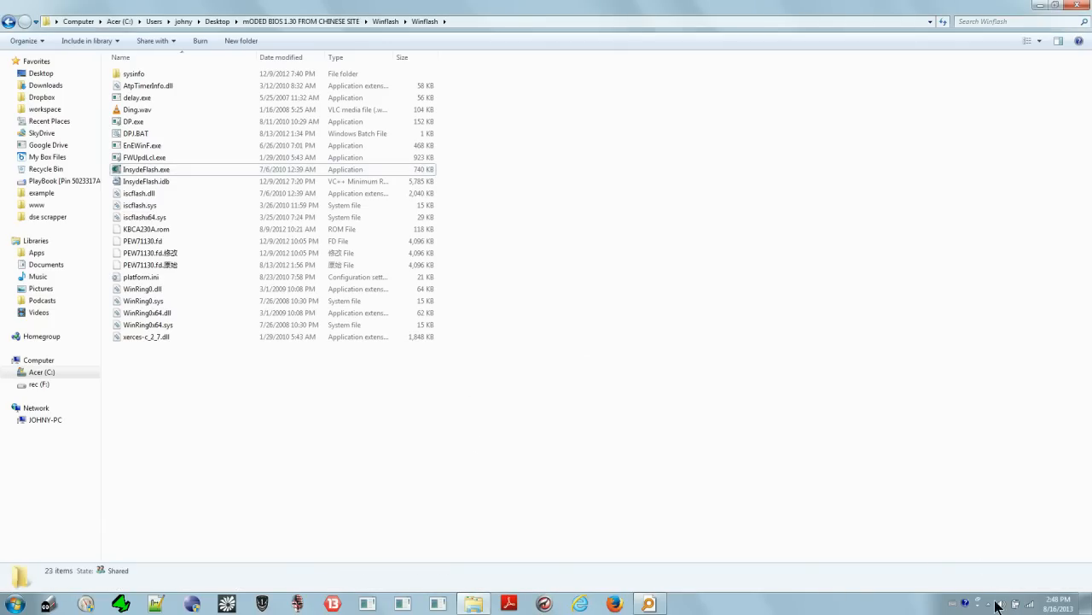
{"action": "left_click", "coordinate": [987, 601]}
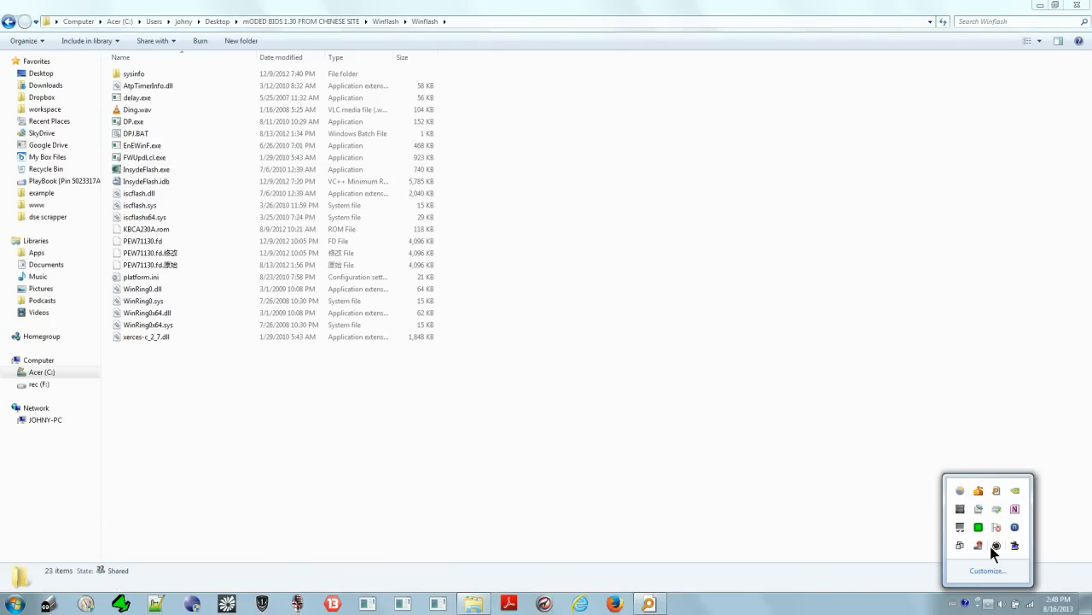
{"action": "right_click", "coordinate": [997, 546]}
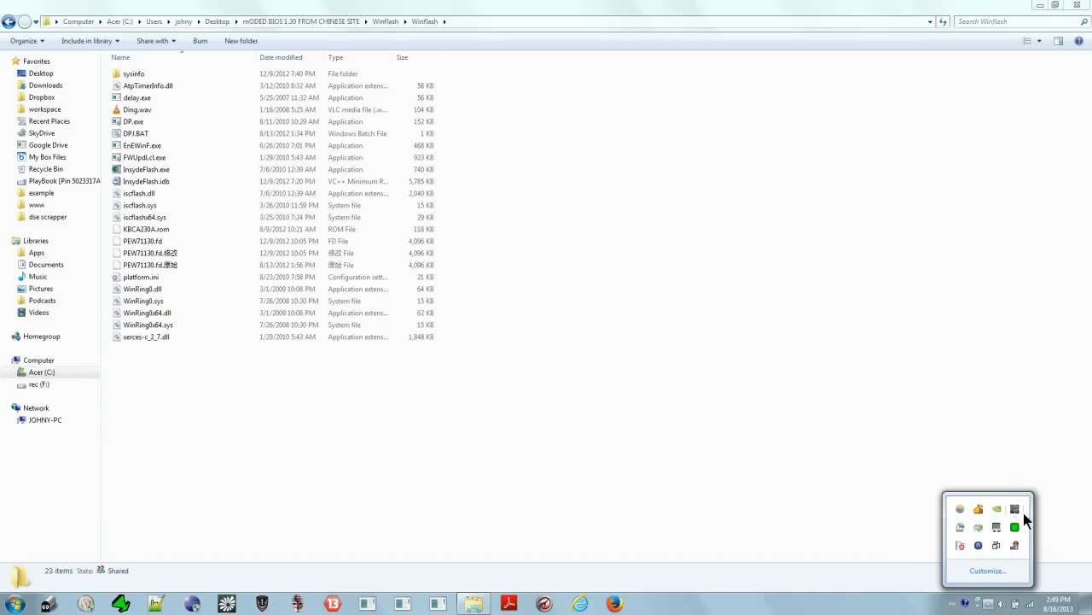
{"action": "mouse_move", "coordinate": [980, 546]}
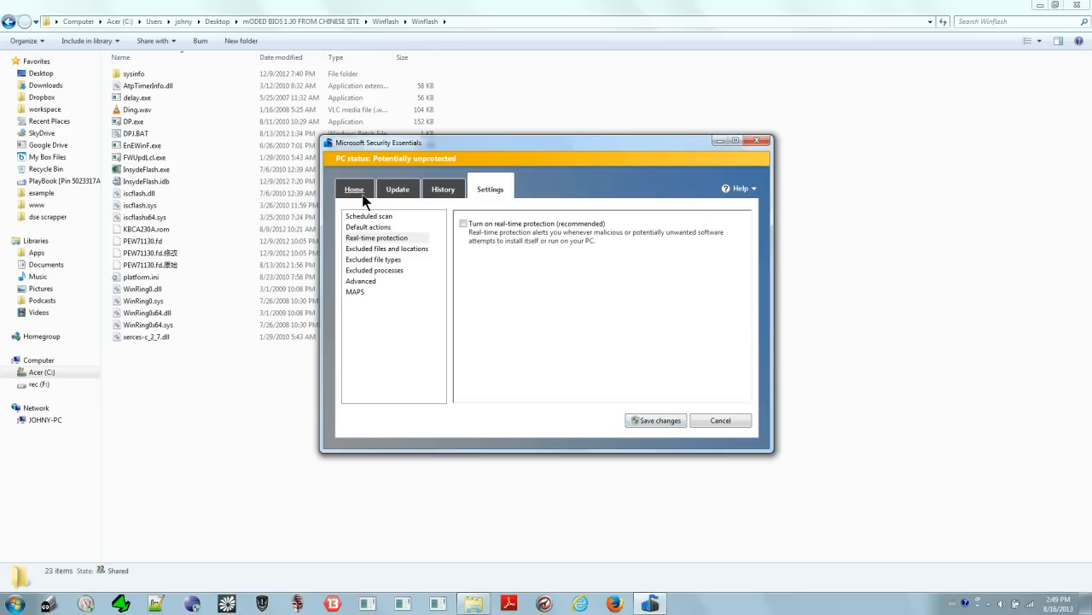
{"action": "left_click", "coordinate": [465, 222]}
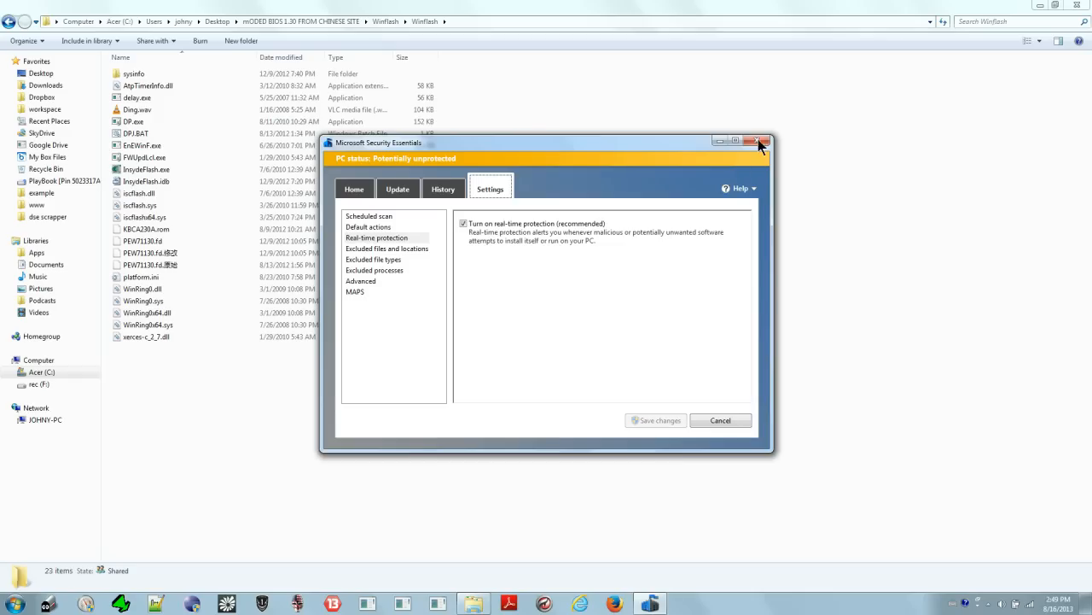
{"action": "left_click", "coordinate": [760, 142]}
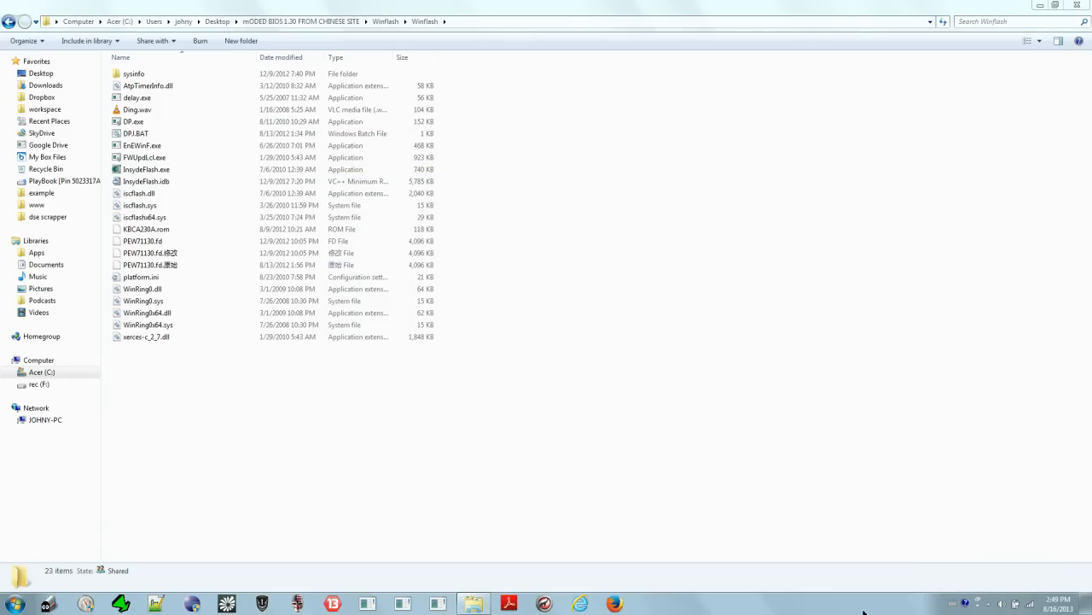
Dismiss the VMware tray prompt and launch InsydeFlash.exe from the WinFlash folder.
{"action": "left_click", "coordinate": [145, 169]}
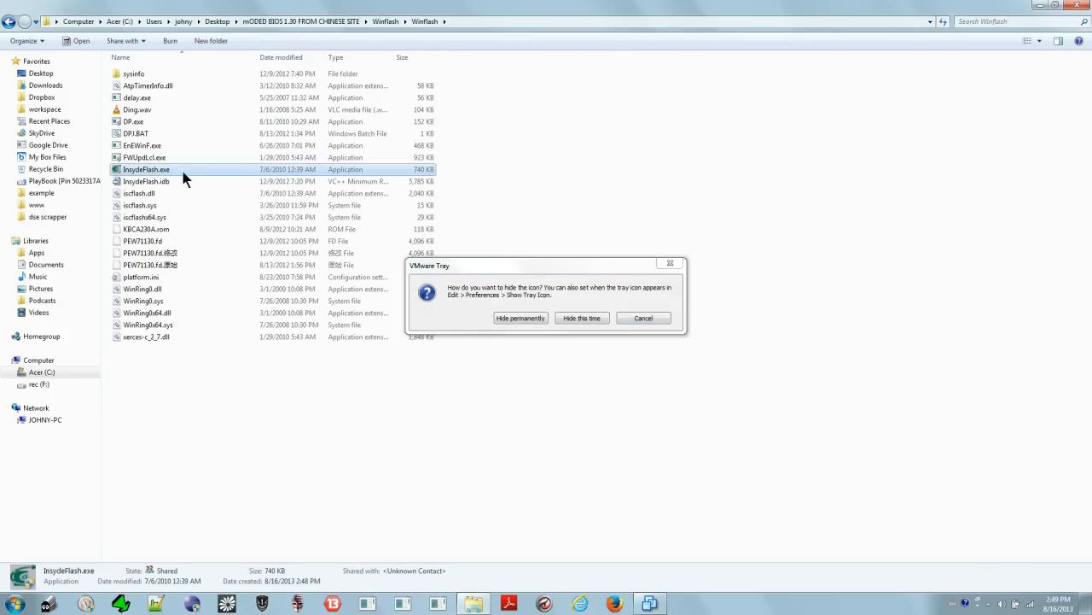
{"action": "left_click", "coordinate": [582, 318]}
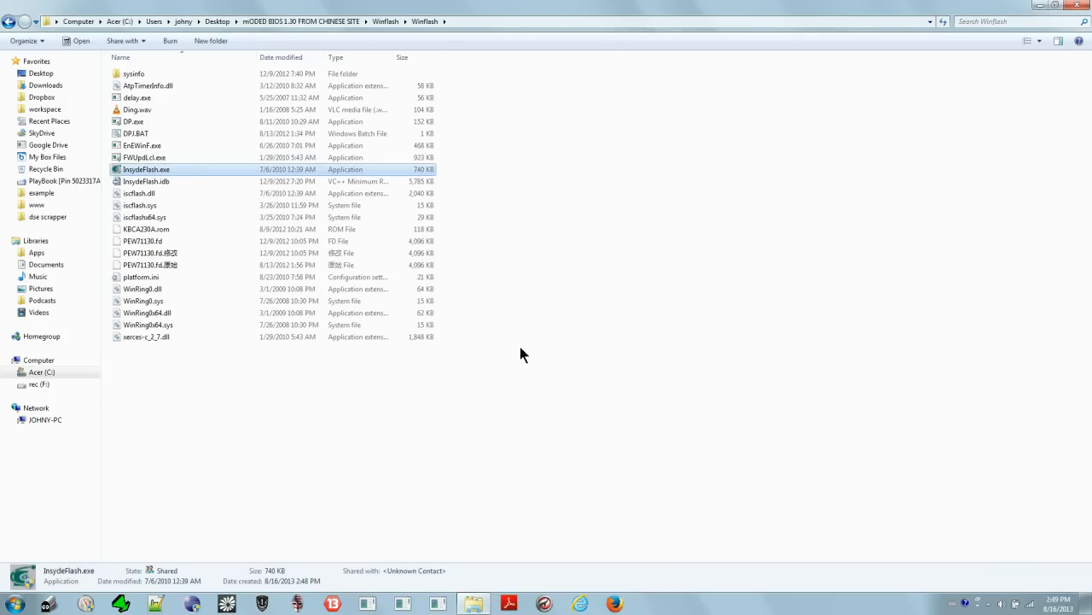
{"action": "mouse_move", "coordinate": [153, 169]}
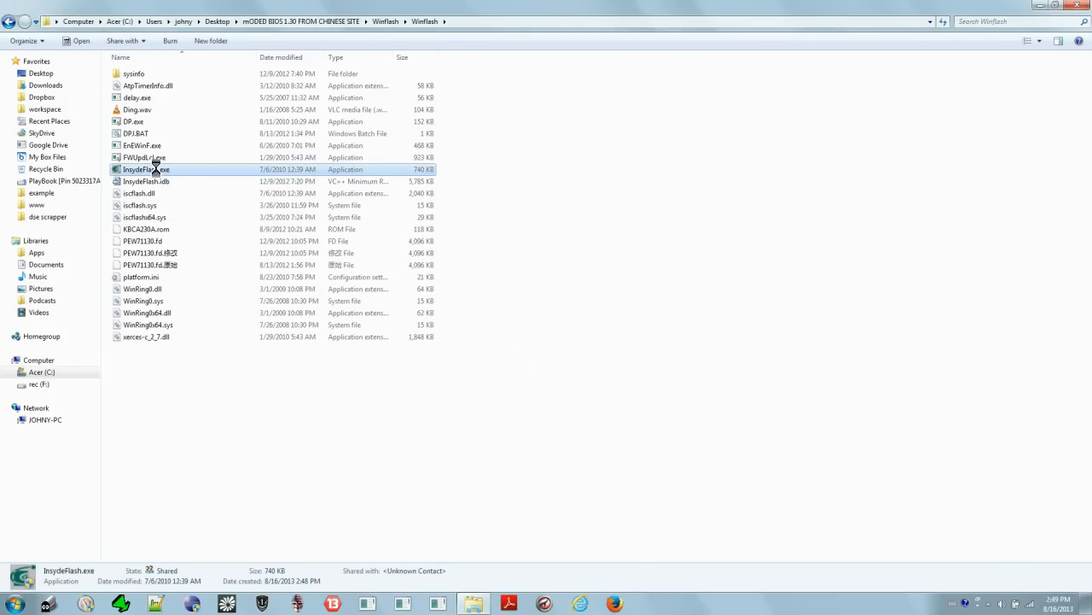
{"action": "right_click", "coordinate": [154, 169]}
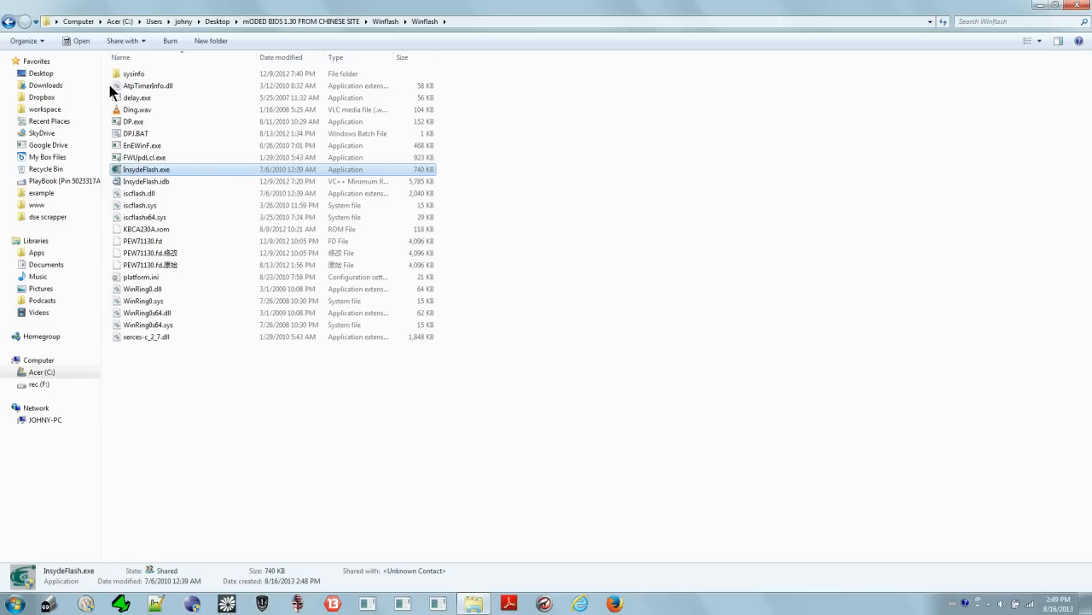
{"action": "double_click", "coordinate": [147, 169]}
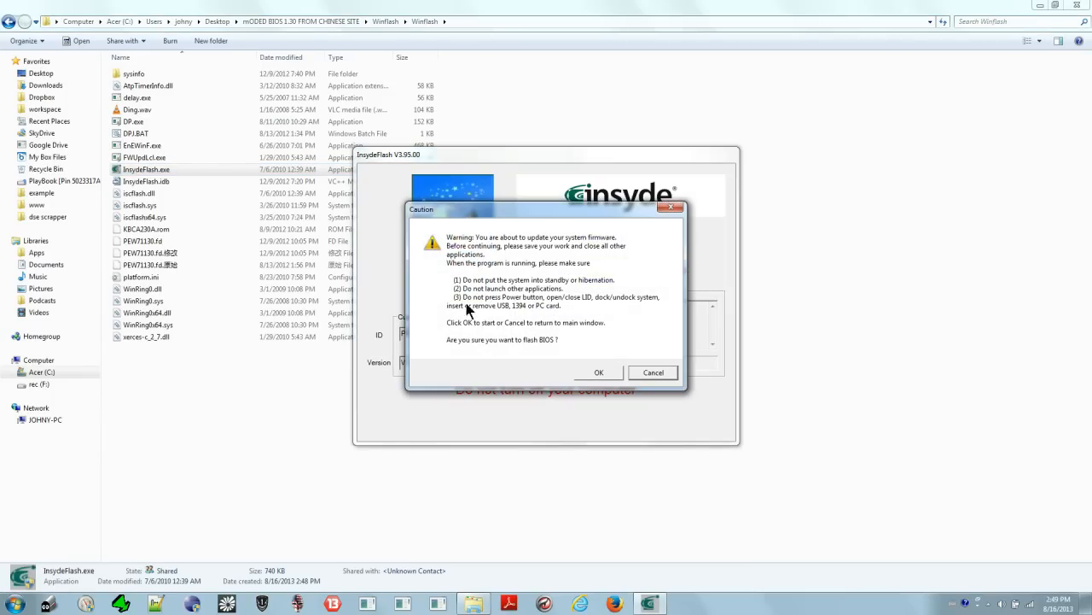
{"action": "mouse_move", "coordinate": [594, 246]}
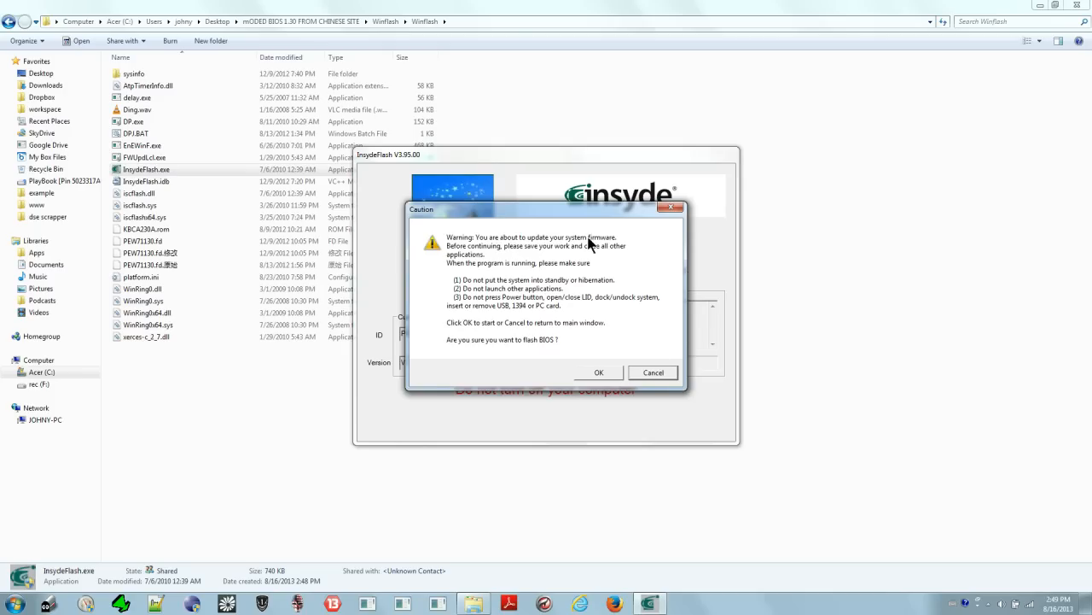
{"action": "mouse_move", "coordinate": [478, 294]}
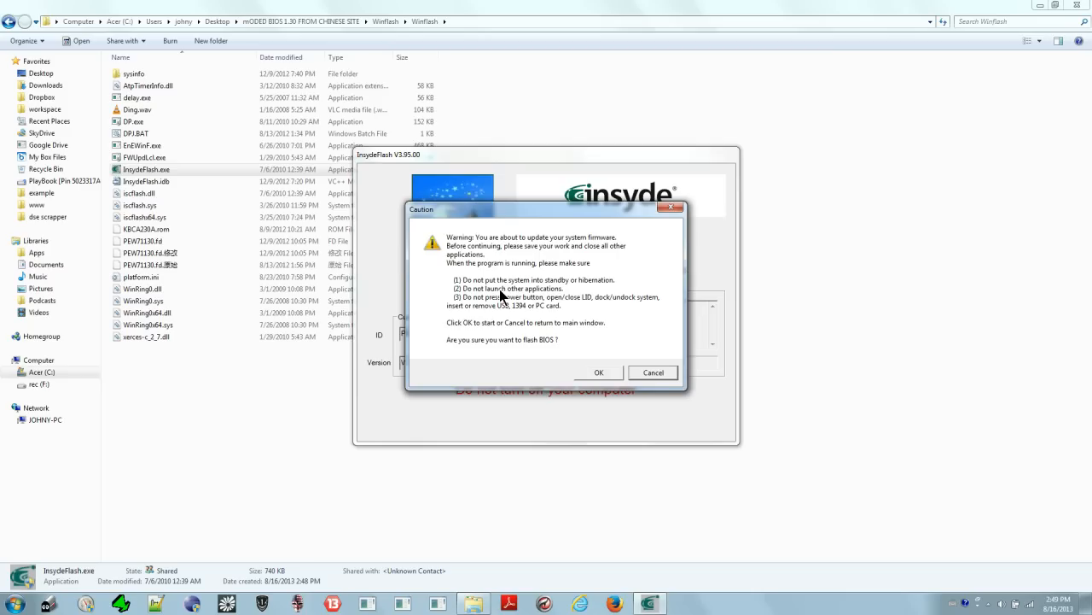
{"action": "mouse_move", "coordinate": [570, 293]}
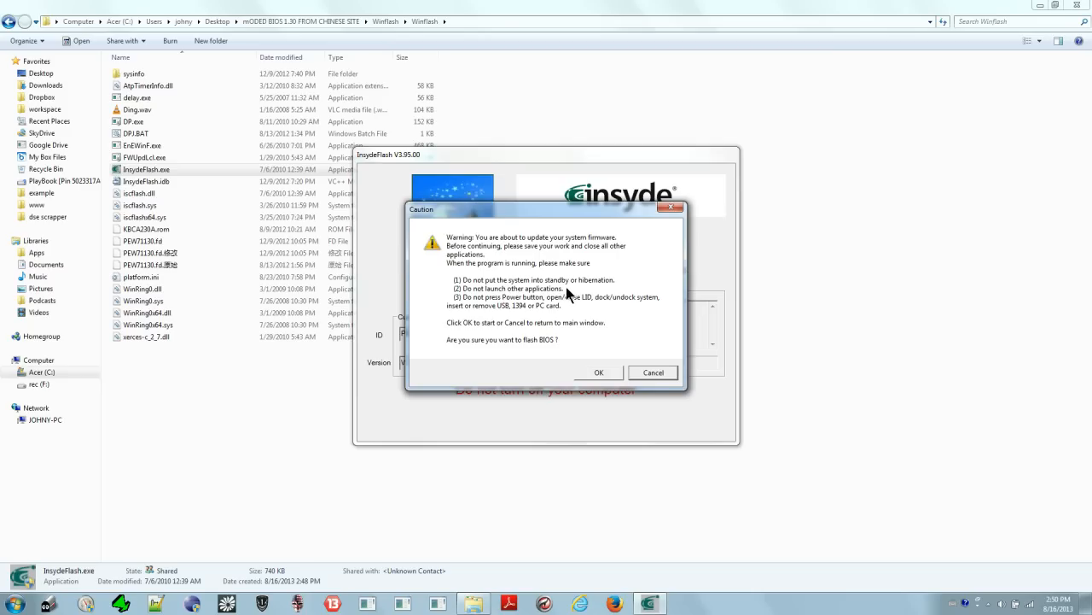
{"action": "mouse_move", "coordinate": [481, 306]}
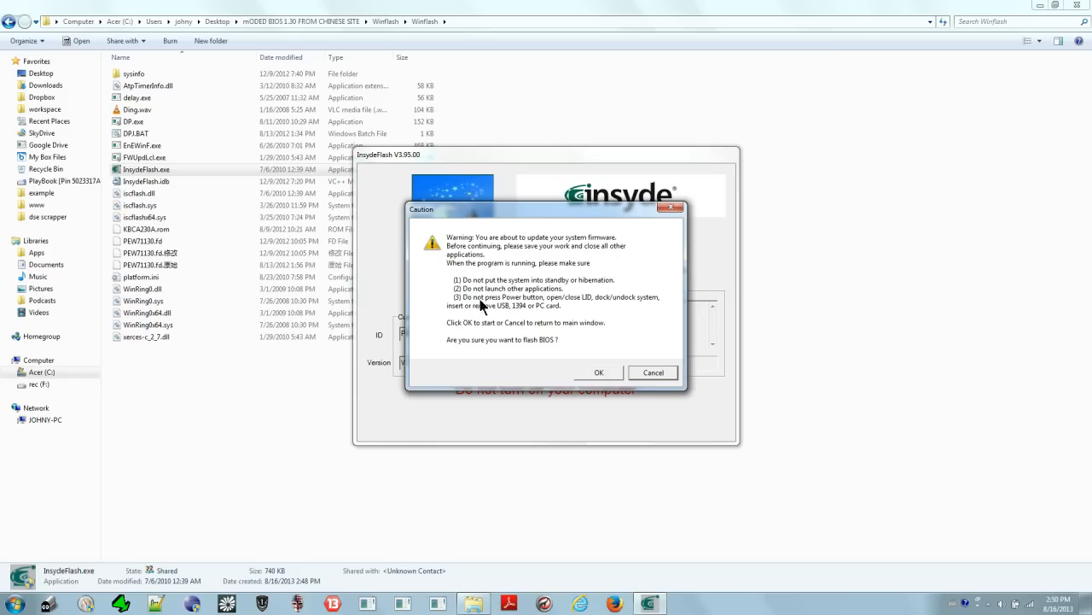
{"action": "mouse_move", "coordinate": [522, 304]}
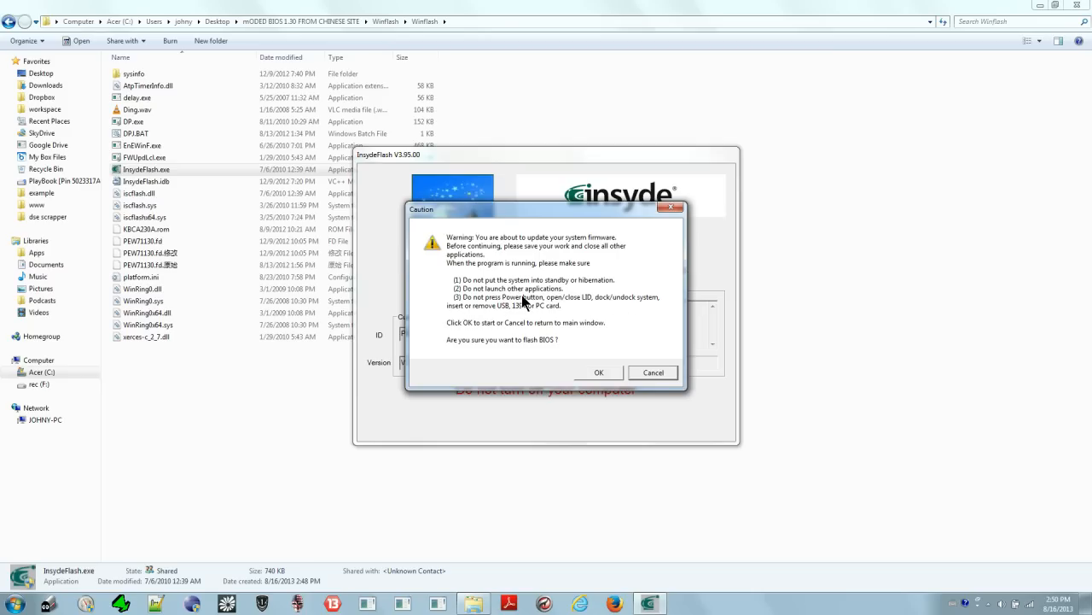
{"action": "mouse_move", "coordinate": [516, 345]}
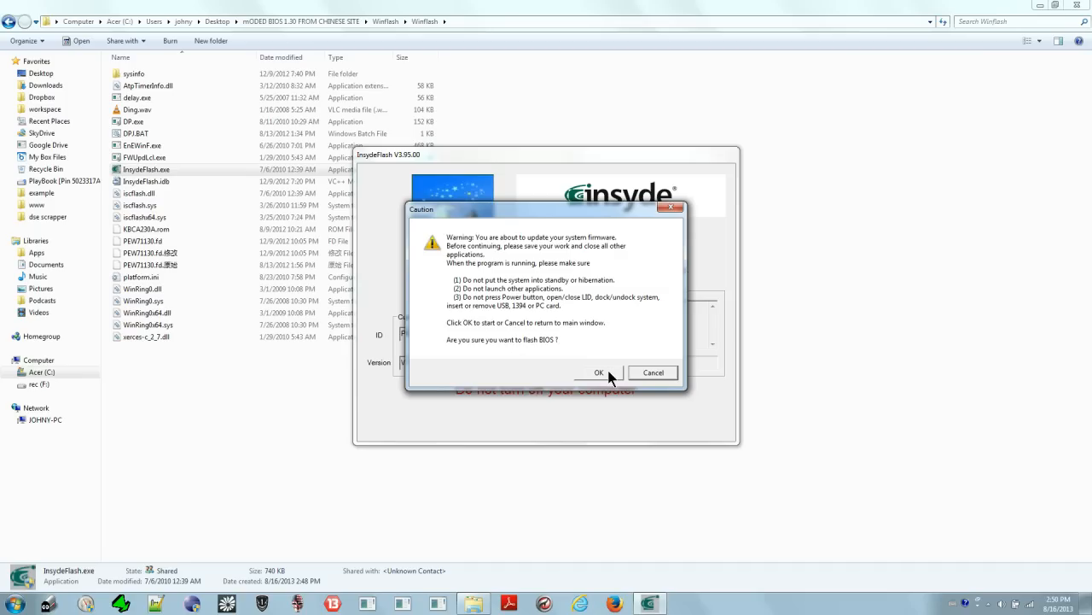
Confirm the InsydeFlash caution prompt to start flashing the modified BIOS.
{"action": "left_click", "coordinate": [594, 373]}
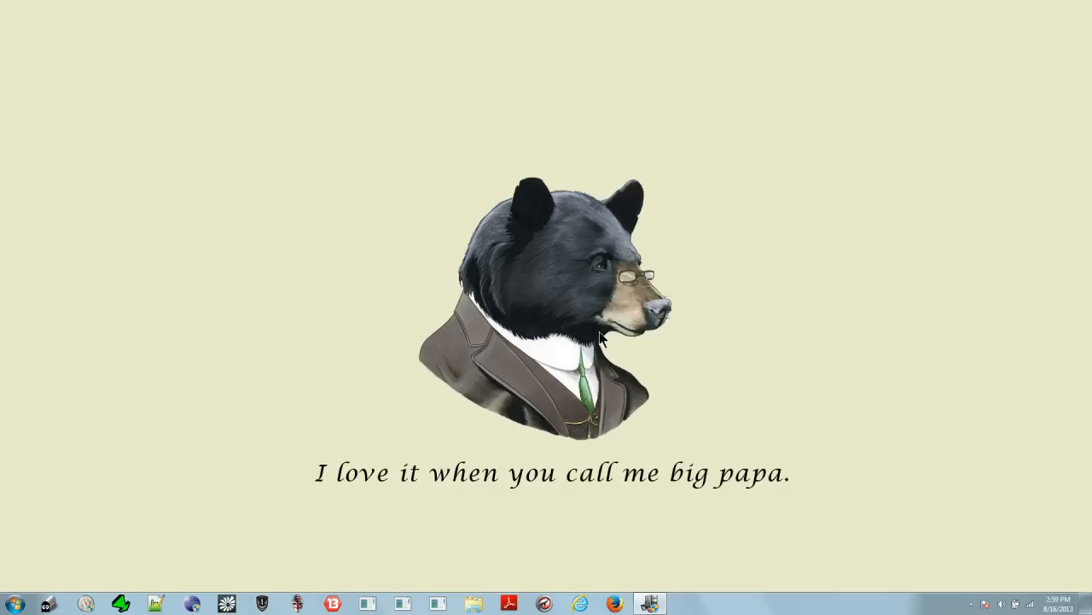
Check the system tray's background programs, then restart the computer from the Start menu to reach the BIOS.
{"action": "left_click", "coordinate": [649, 601]}
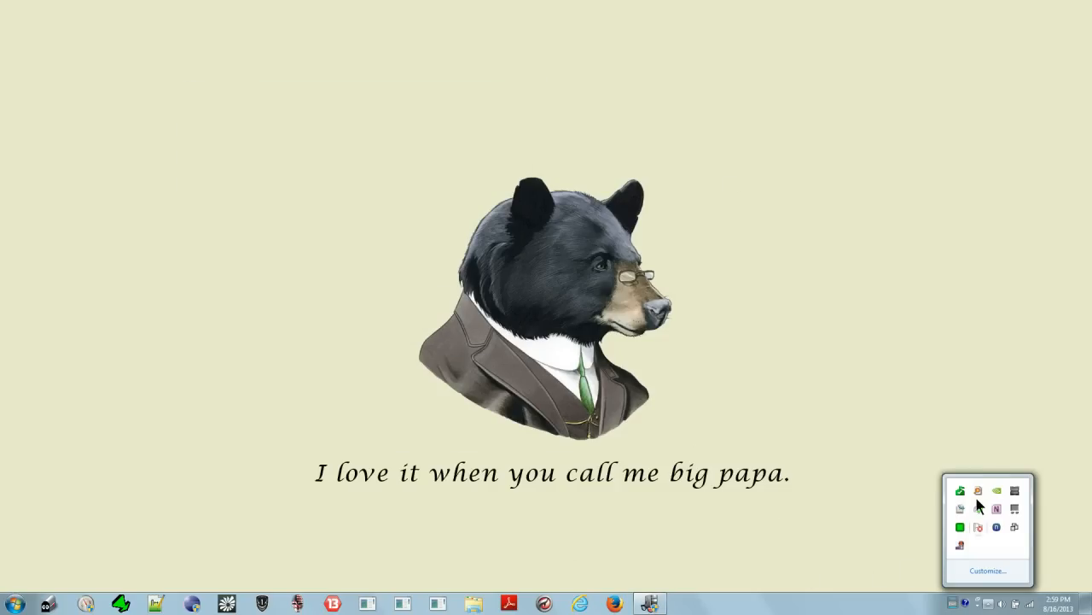
{"action": "left_click", "coordinate": [988, 601]}
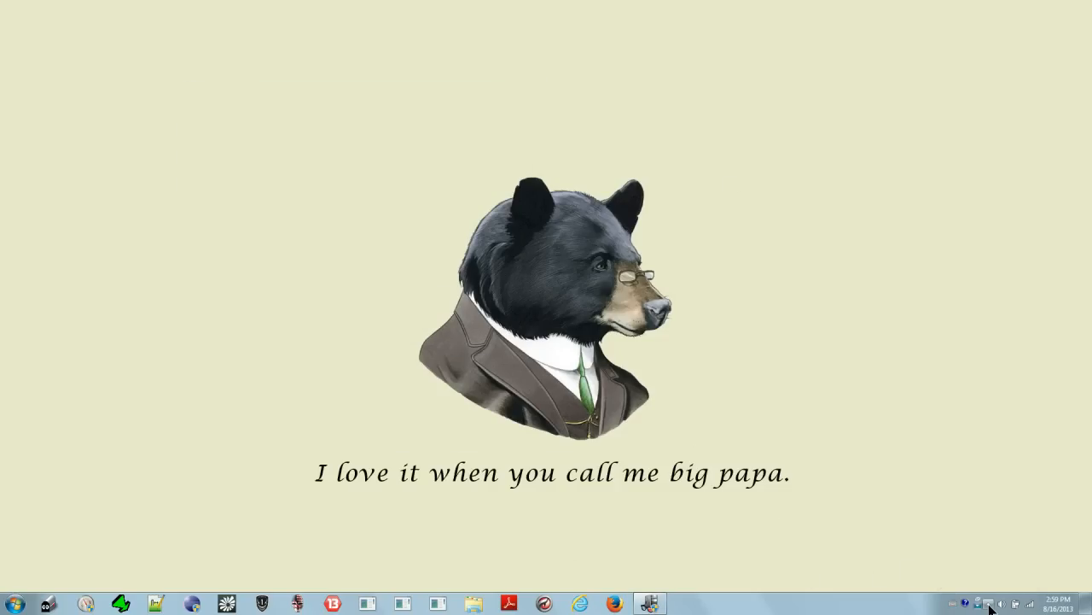
{"action": "mouse_move", "coordinate": [988, 601]}
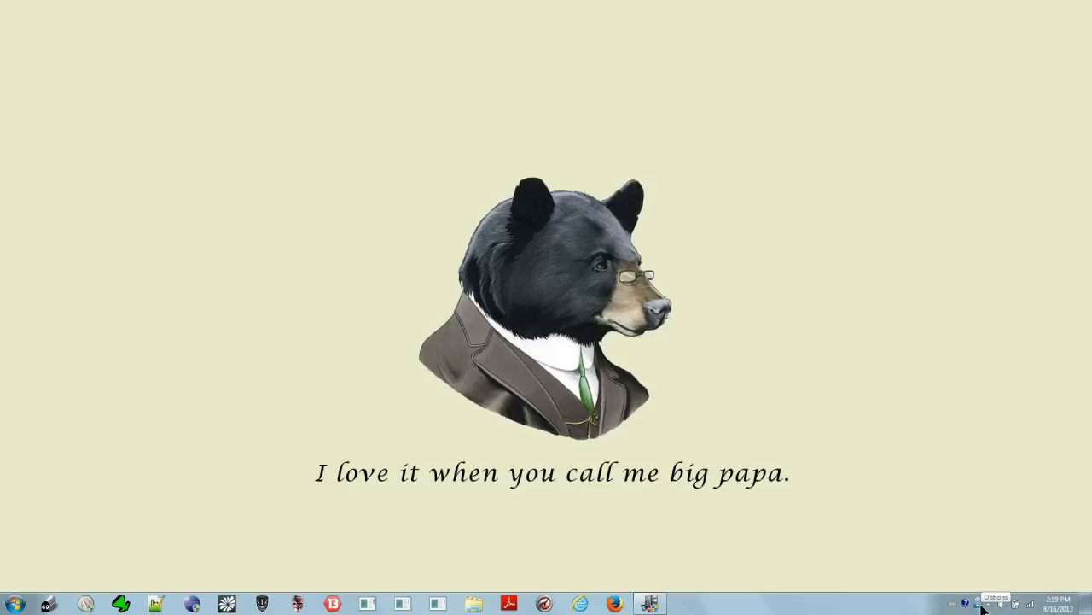
{"action": "left_click", "coordinate": [967, 603]}
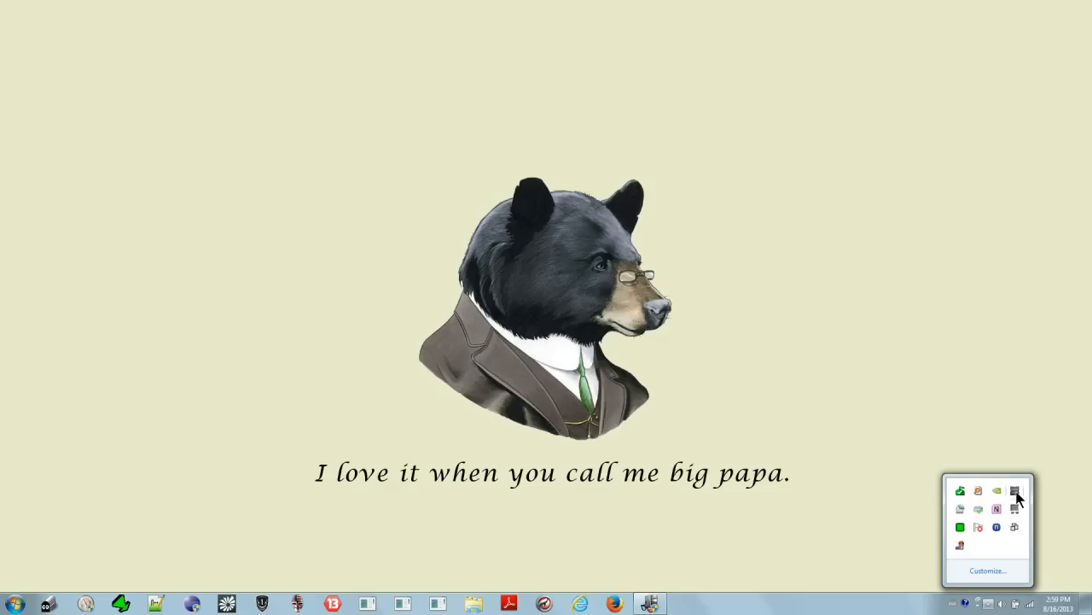
{"action": "left_click", "coordinate": [10, 601]}
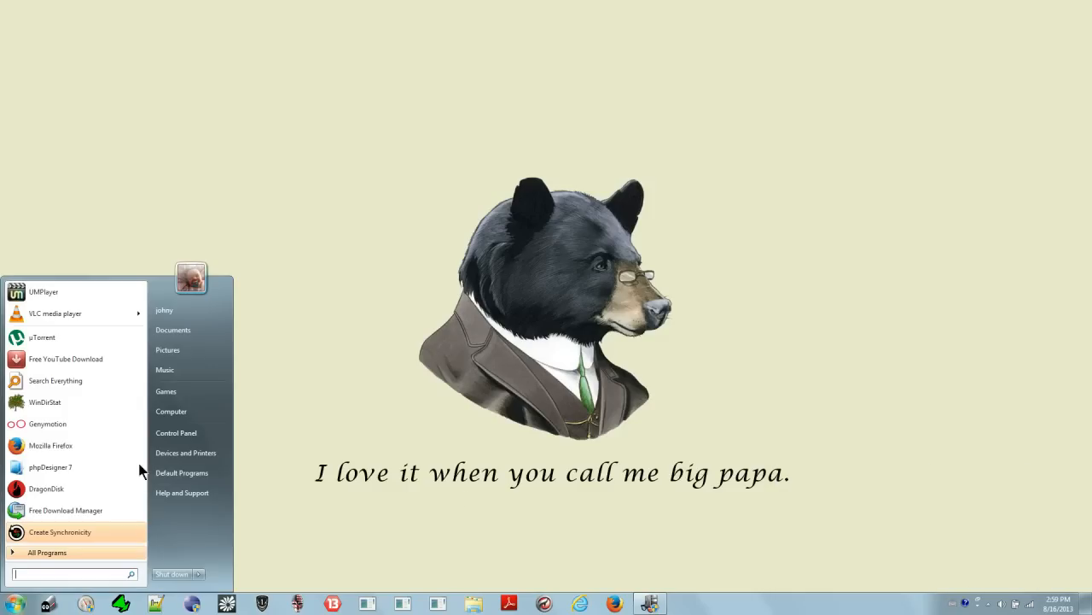
{"action": "left_click", "coordinate": [1000, 604]}
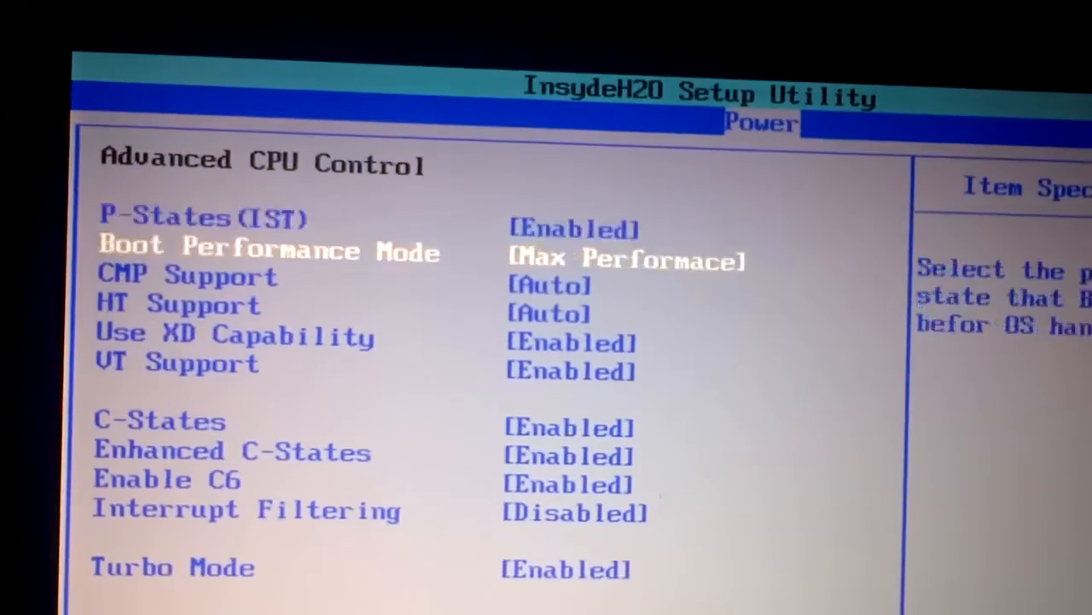
{"action": "key", "text": "down"}
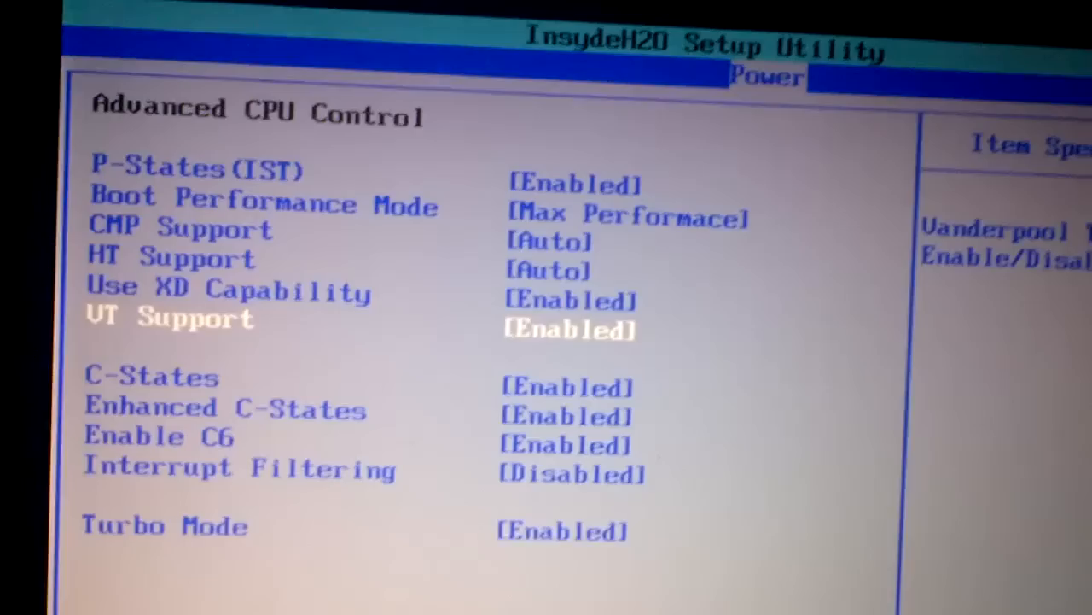
{"action": "key", "text": "Up"}
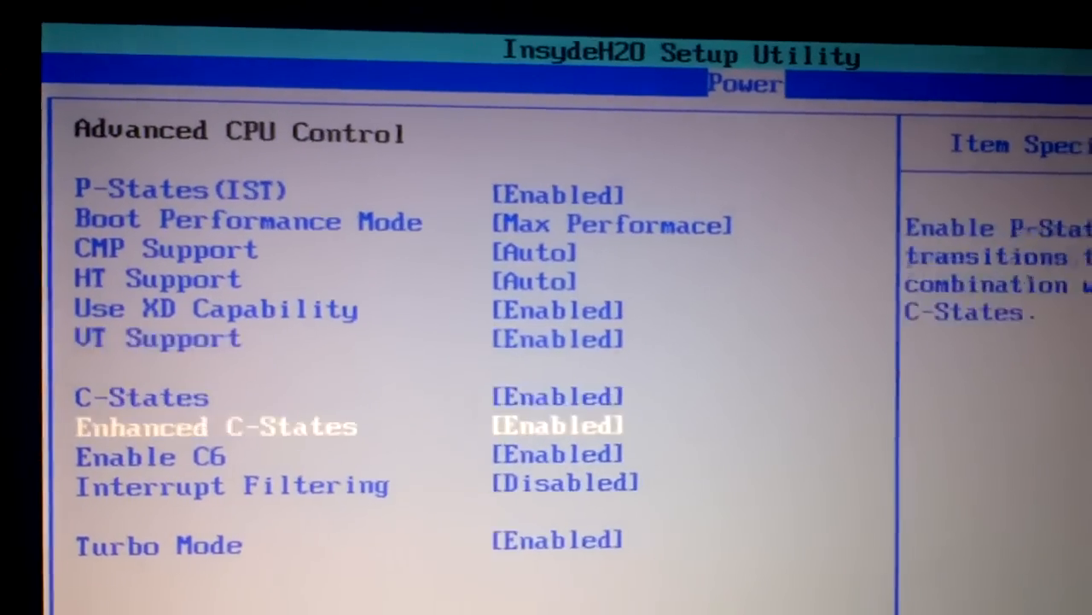
{"action": "key", "text": "Down"}
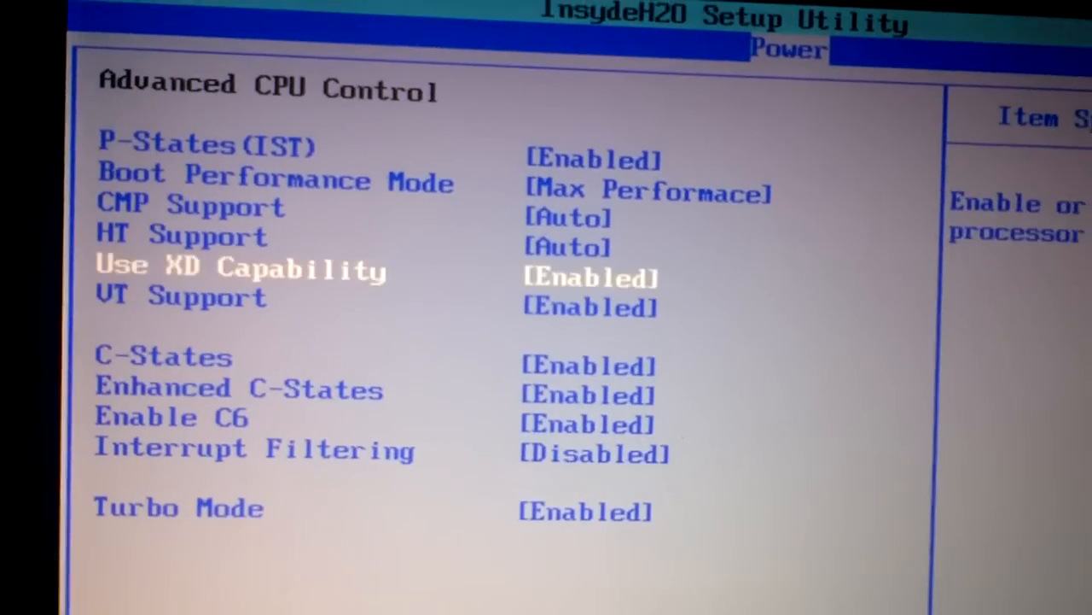
{"action": "key", "text": "Down"}
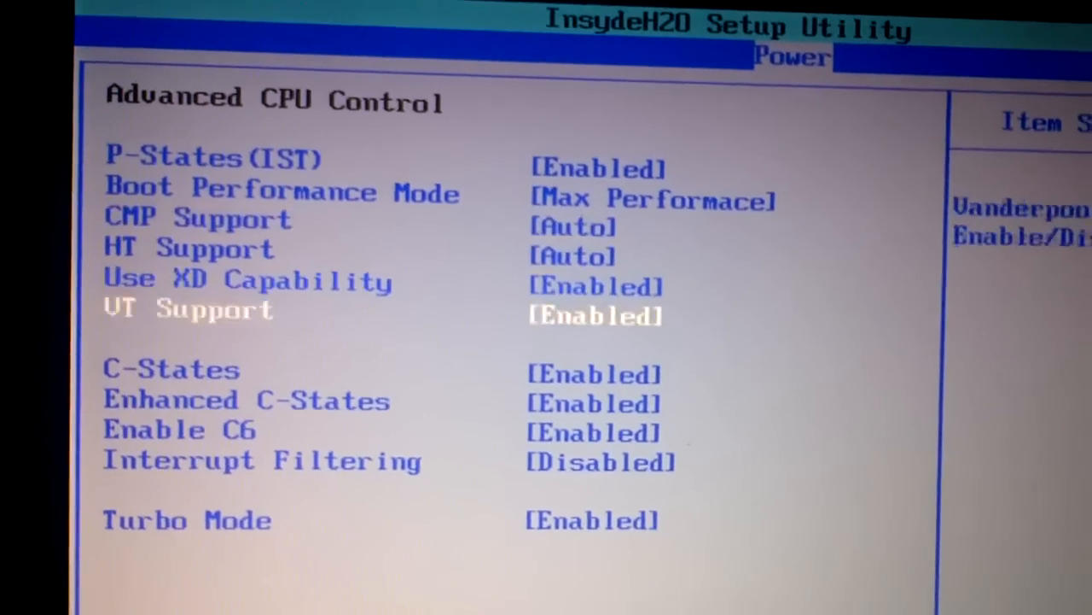